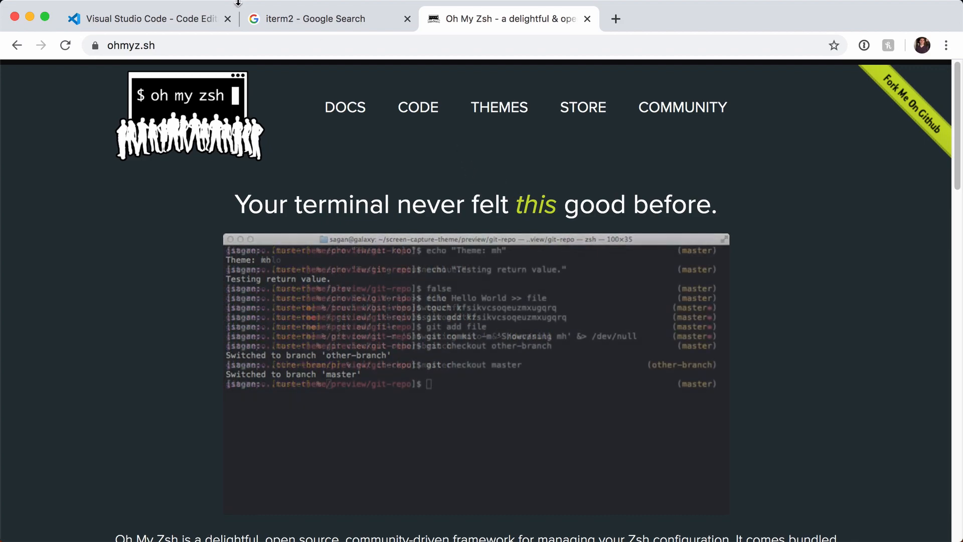
- Open the iTerm2 search tab to reach the iterm2.com homepage
{"action": "left_click", "coordinate": [326, 19]}
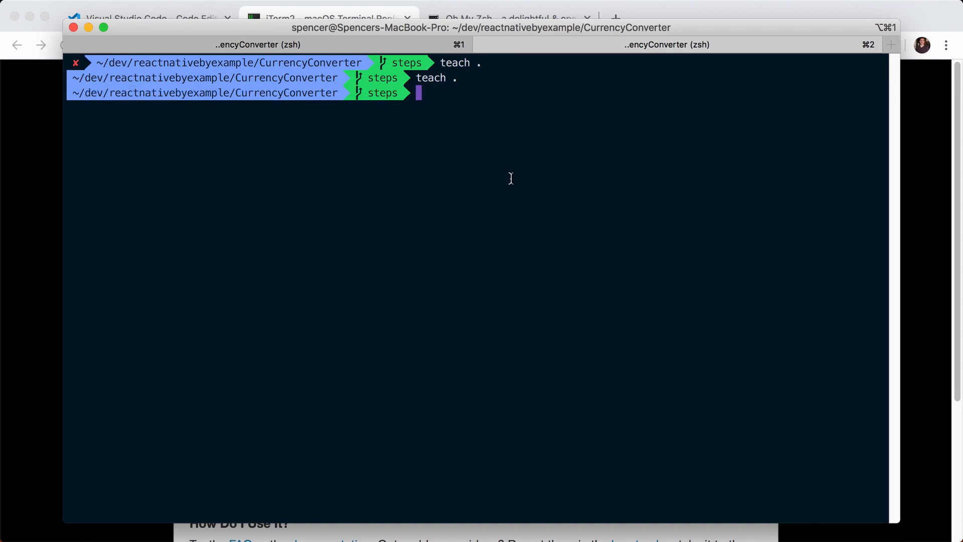
- Enter git and 'yarn run ios' at the project prompt, hide iTerm2, and return to Oh My Zsh
{"action": "type", "text": "git"}
{"action": "type", "text": "code ."}
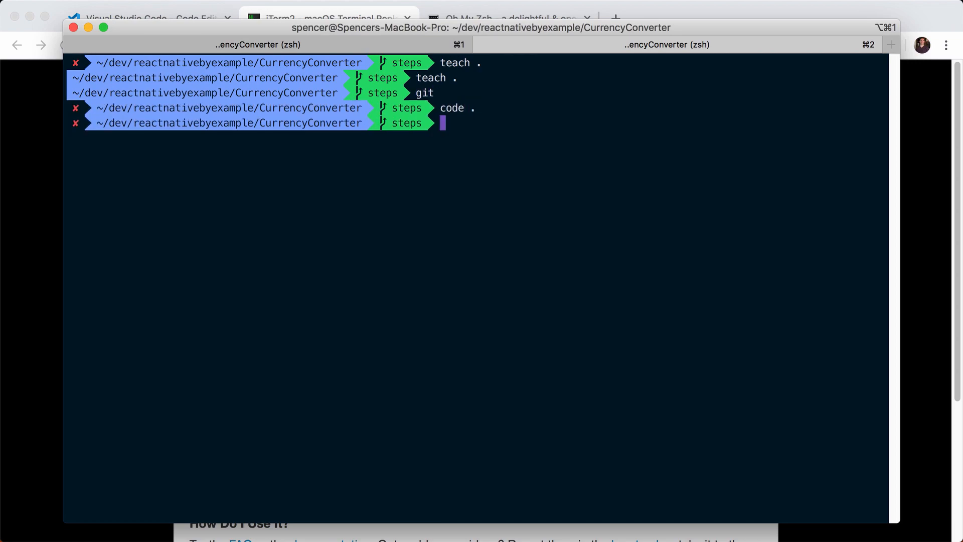
{"action": "type", "text": "yarn run ois"}
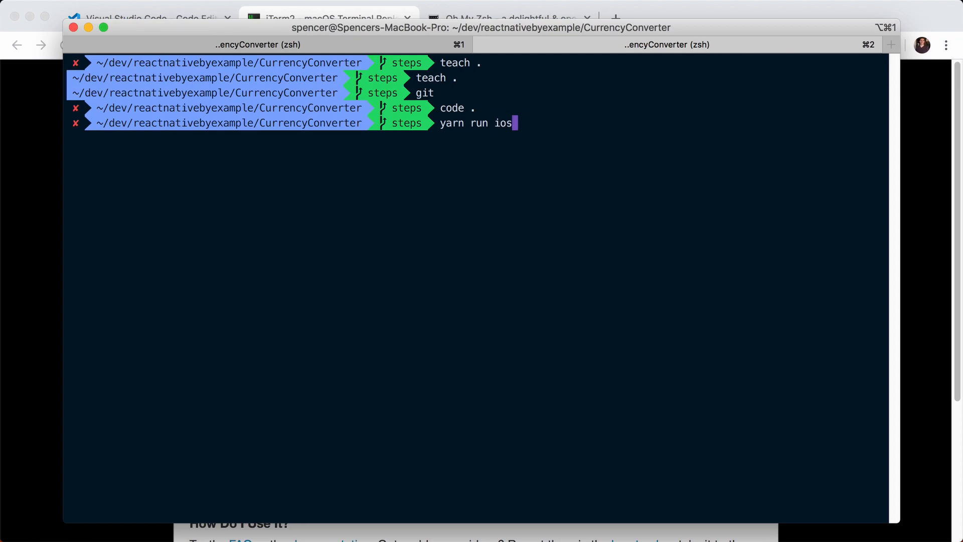
{"action": "key", "text": "Return"}
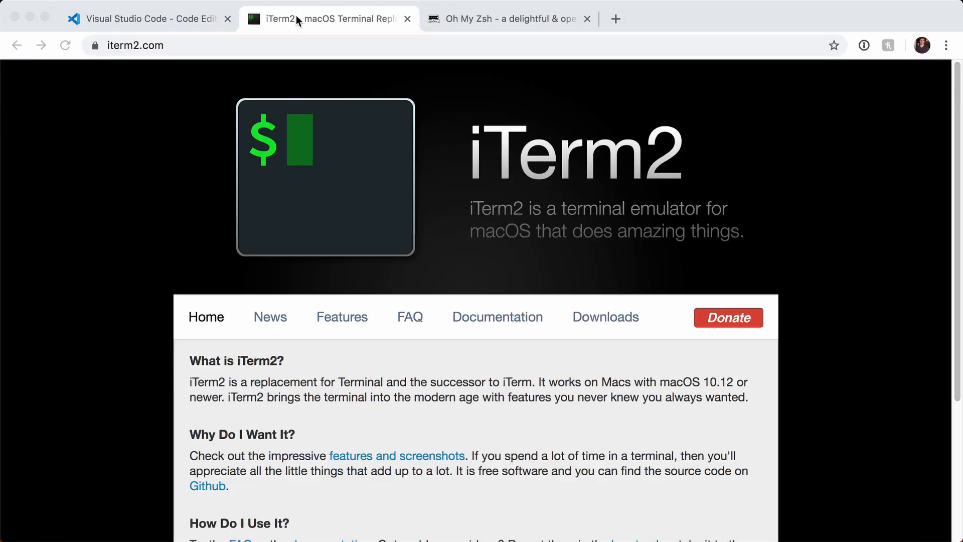
{"action": "left_click", "coordinate": [509, 18]}
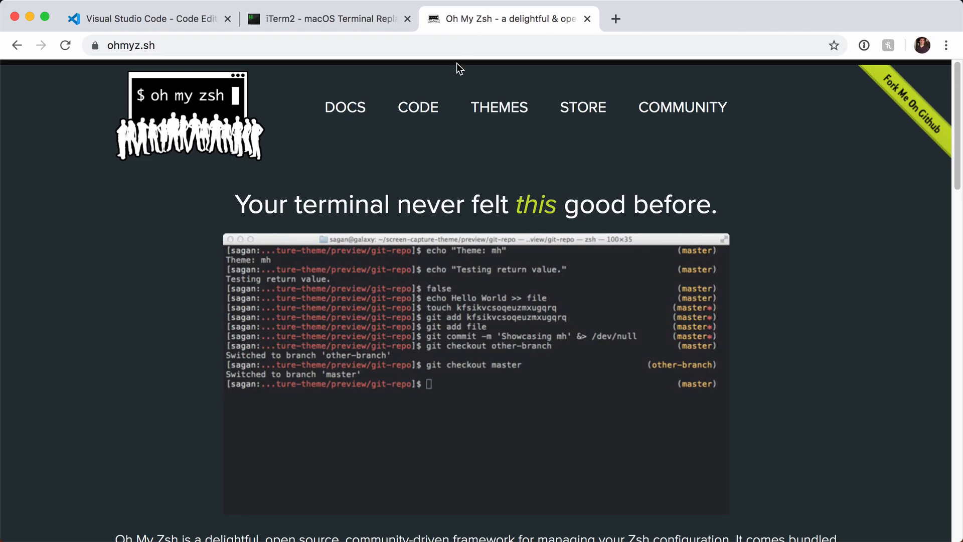
- Bring up the Visual Studio Code homepage in Chrome
{"action": "left_click", "coordinate": [148, 19]}
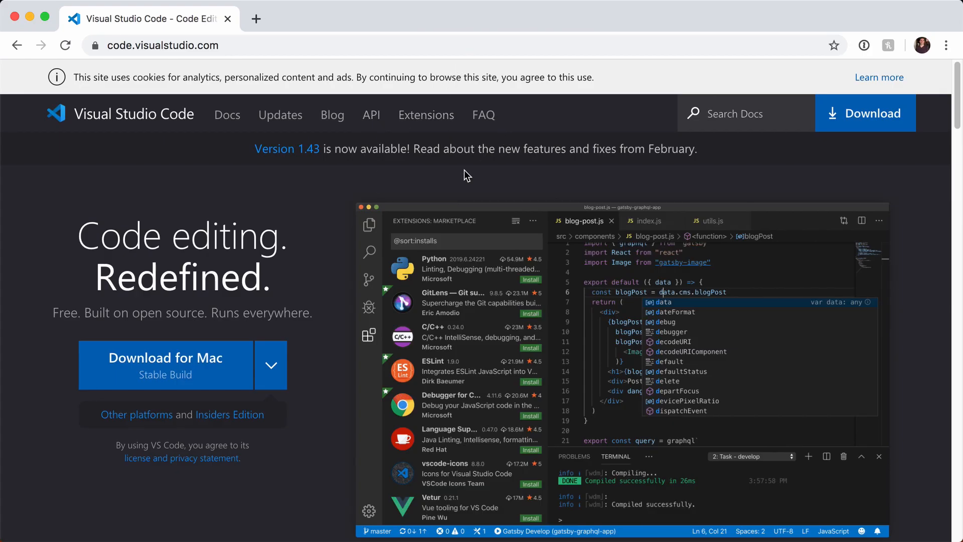
{"action": "mouse_move", "coordinate": [436, 386]}
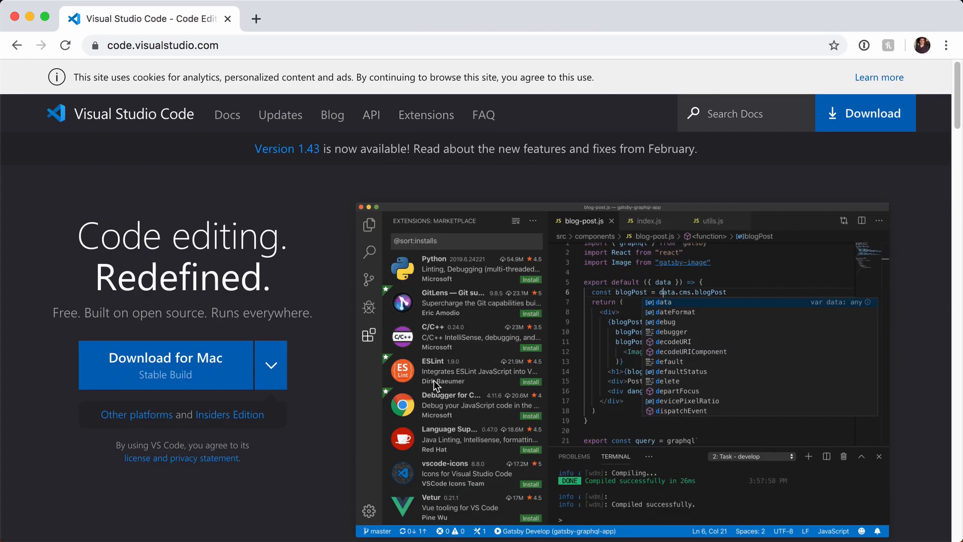
{"action": "mouse_move", "coordinate": [104, 271]}
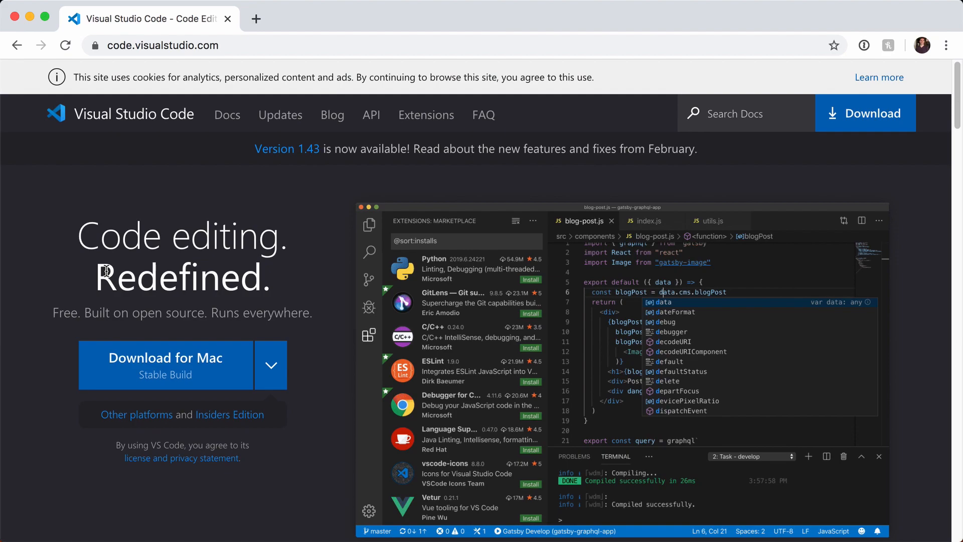
{"action": "mouse_move", "coordinate": [157, 120]}
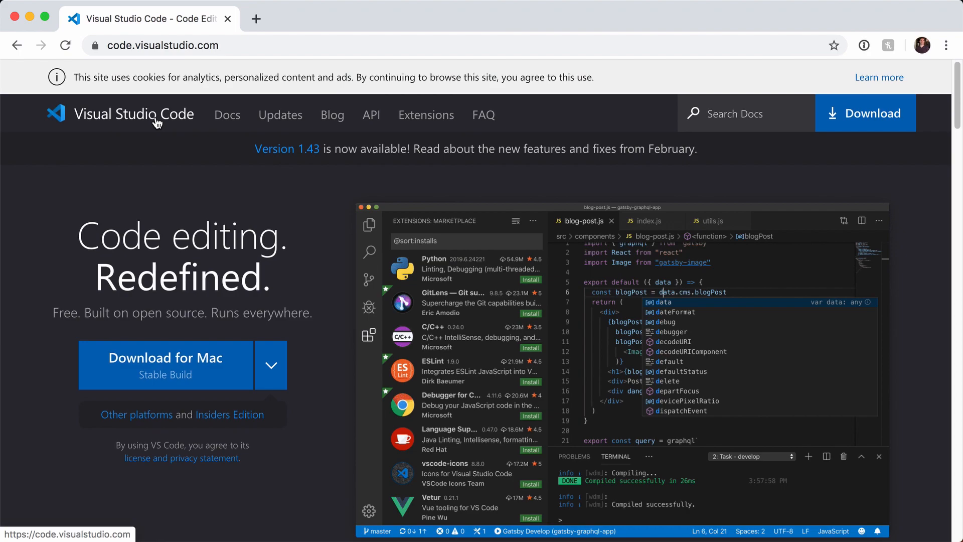
{"action": "mouse_move", "coordinate": [172, 296]}
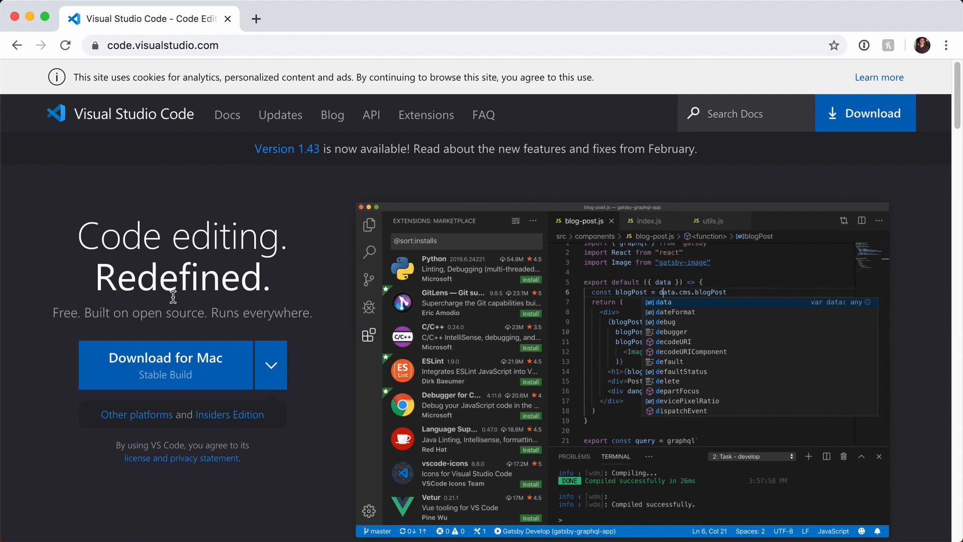
{"action": "mouse_move", "coordinate": [548, 254]}
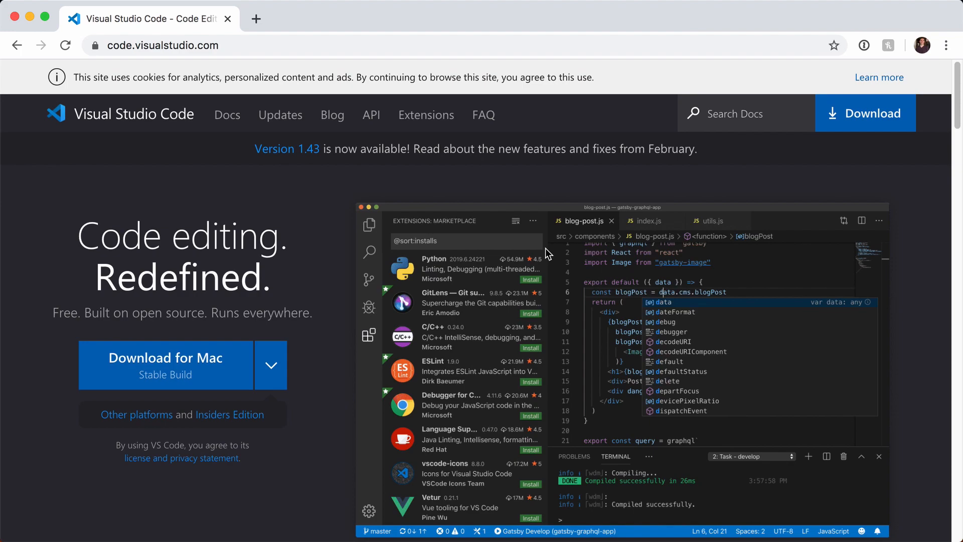
{"action": "mouse_move", "coordinate": [150, 231]}
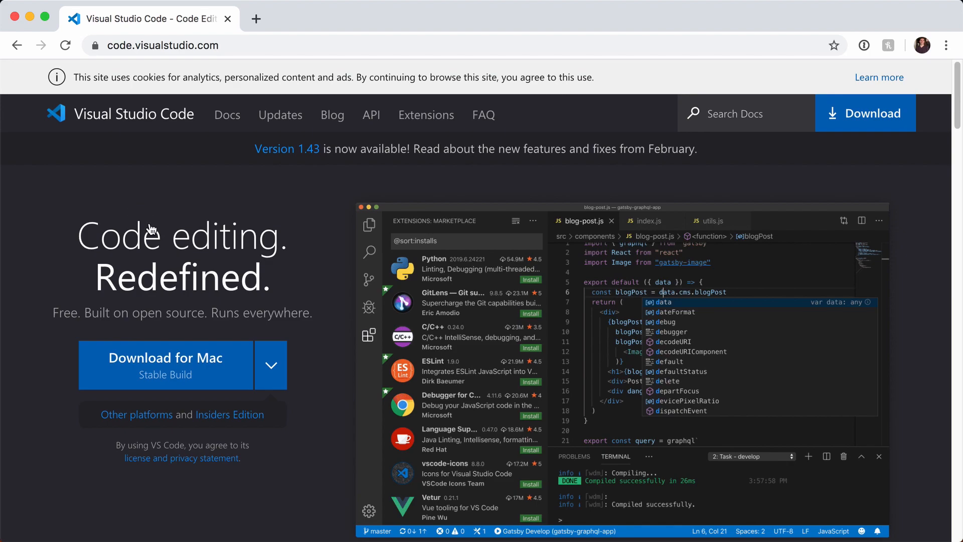
{"action": "mouse_move", "coordinate": [173, 271]}
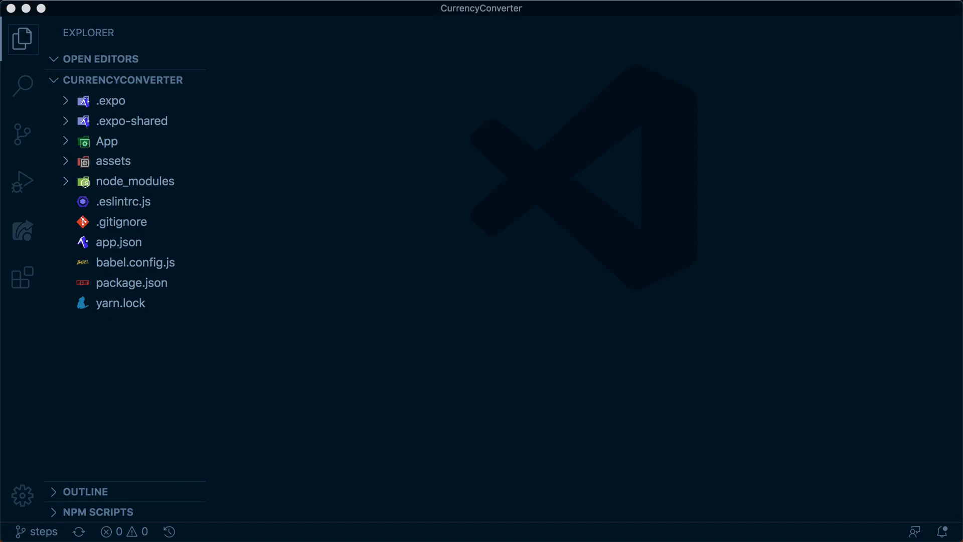
- Browse the Atom Keymap, Code Spell Checker and Color Highlight extension details
{"action": "left_click", "coordinate": [22, 230]}
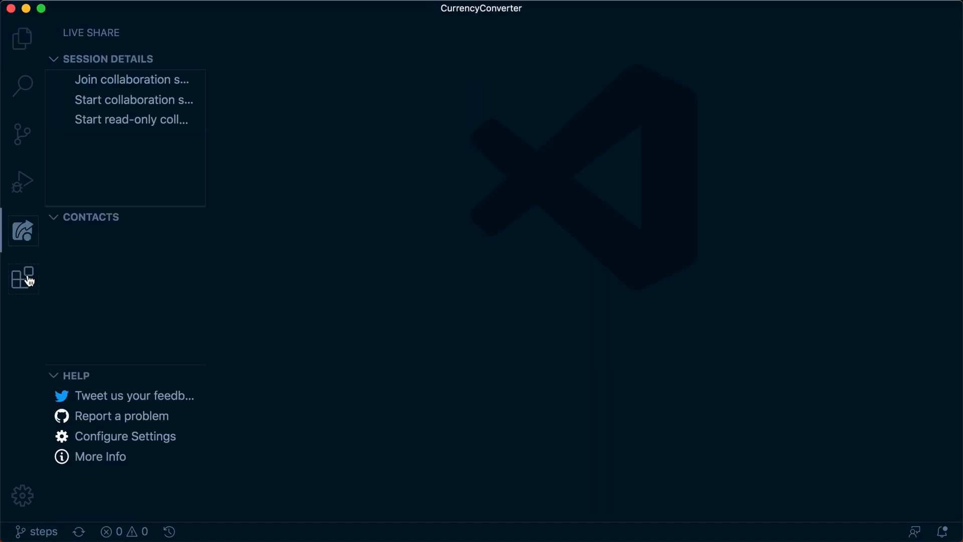
{"action": "left_click", "coordinate": [23, 279]}
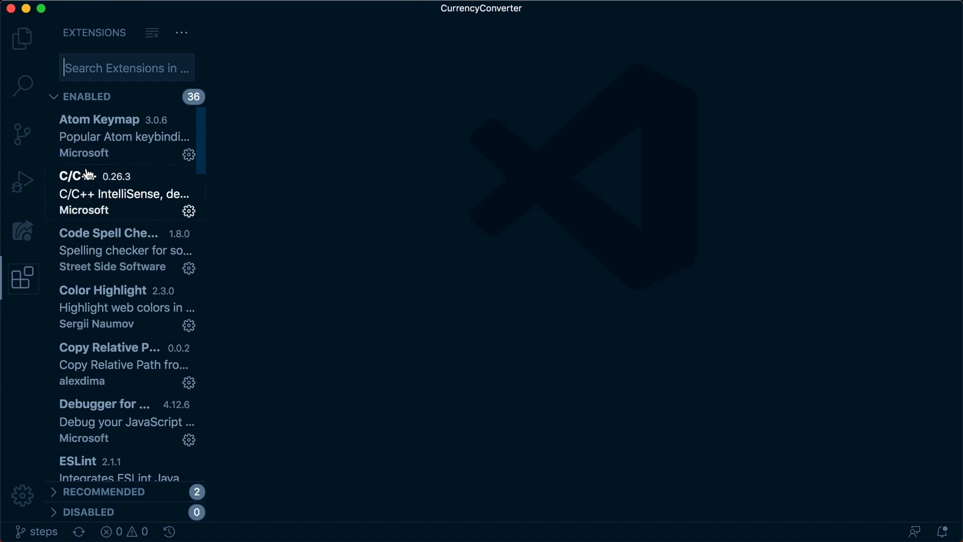
{"action": "left_click", "coordinate": [101, 135]}
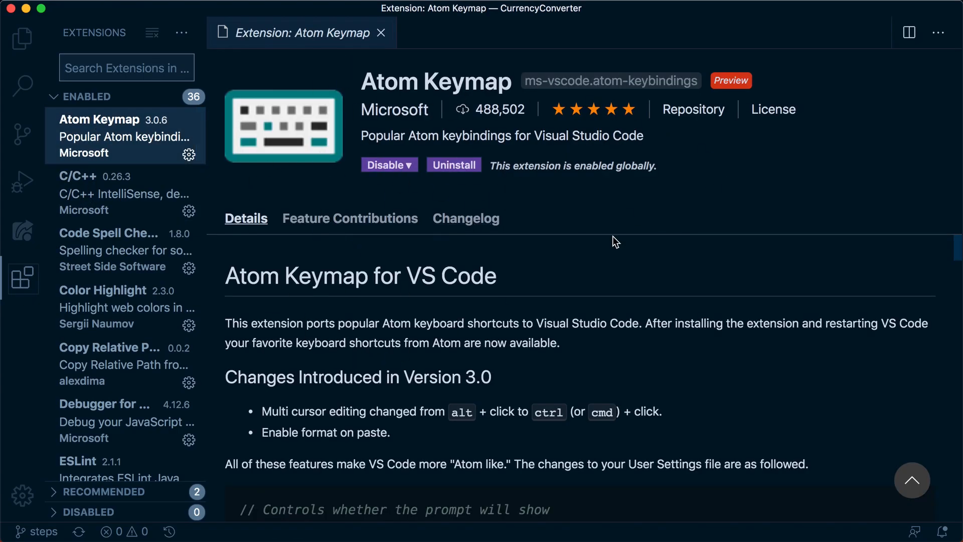
{"action": "scroll", "scroll_direction": "down", "scroll_amount": 3}
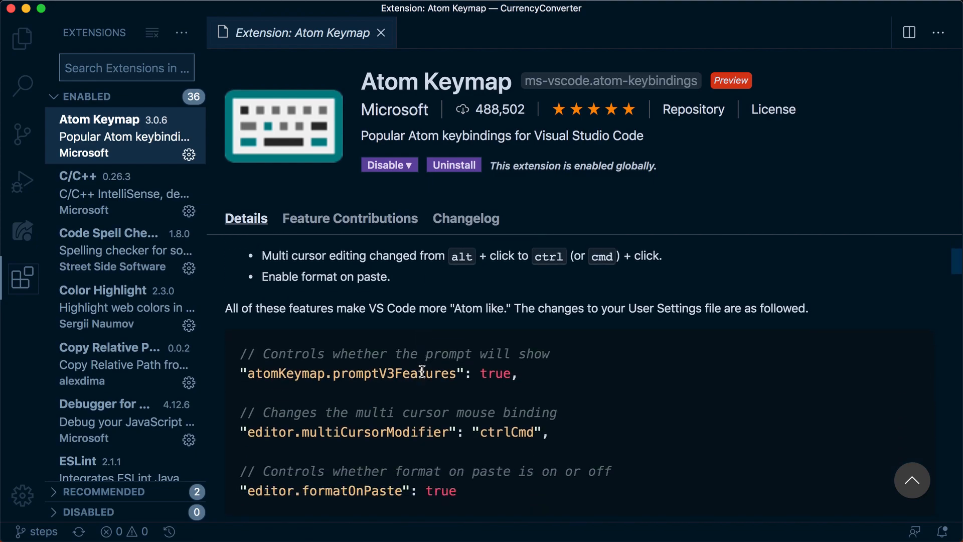
{"action": "scroll", "scroll_direction": "down", "scroll_amount": 3}
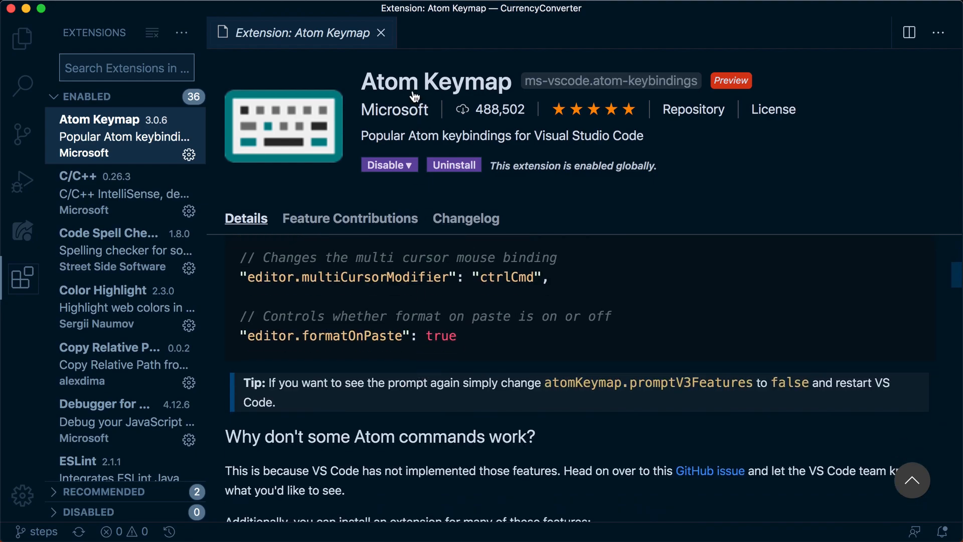
{"action": "mouse_move", "coordinate": [437, 86]}
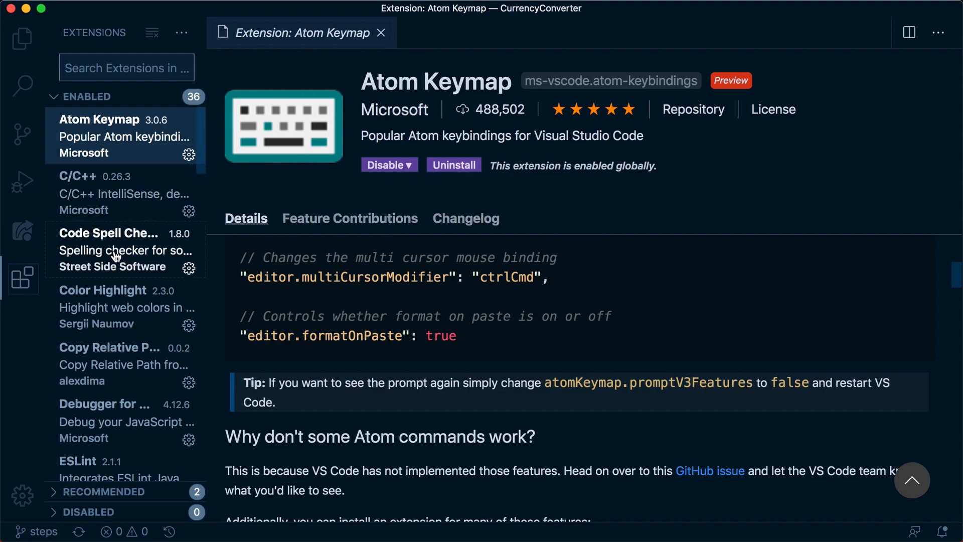
{"action": "left_click", "coordinate": [113, 249]}
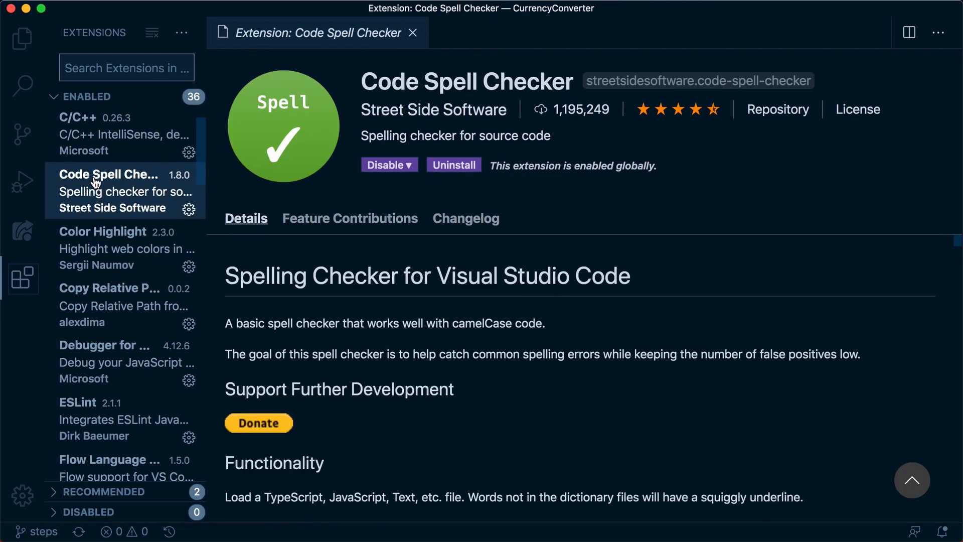
{"action": "mouse_move", "coordinate": [367, 211]}
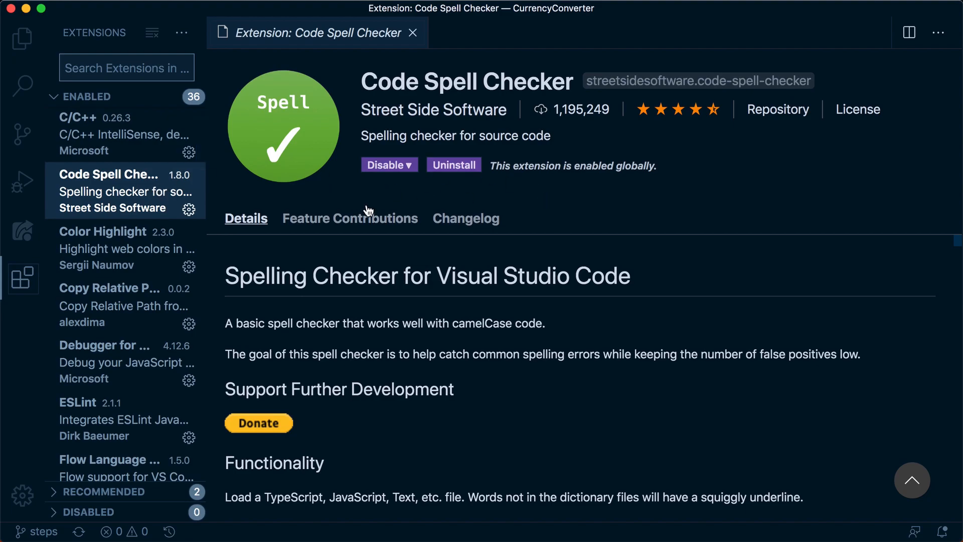
{"action": "scroll", "scroll_direction": "down", "scroll_amount": 3}
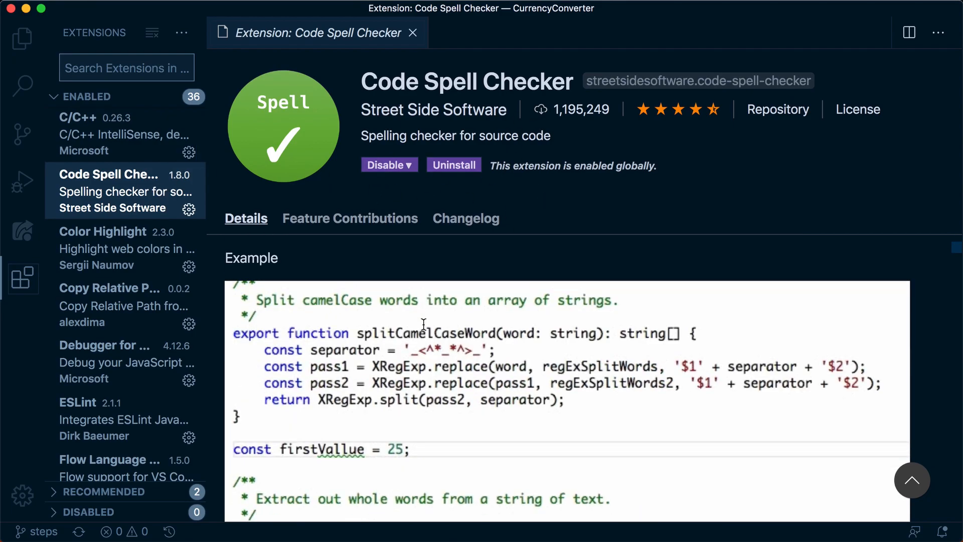
{"action": "left_click", "coordinate": [123, 239]}
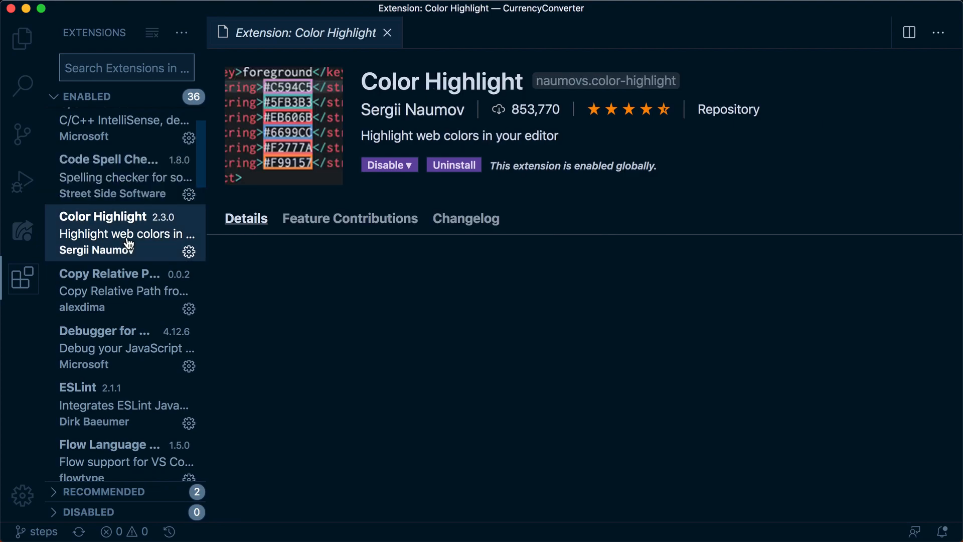
- Open App/index.js from the file tree and type '#fff' into it
{"action": "key", "text": "cmd+p"}
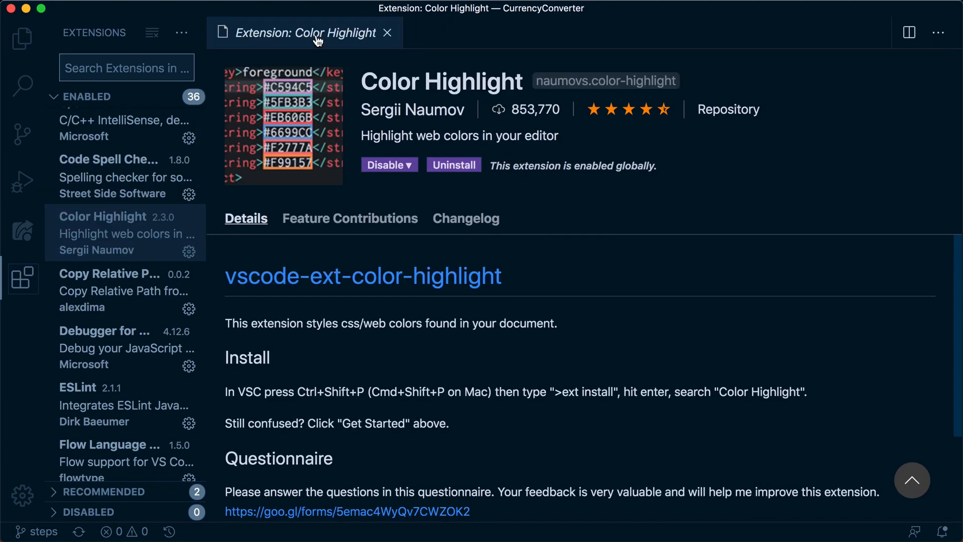
{"action": "mouse_move", "coordinate": [22, 38]}
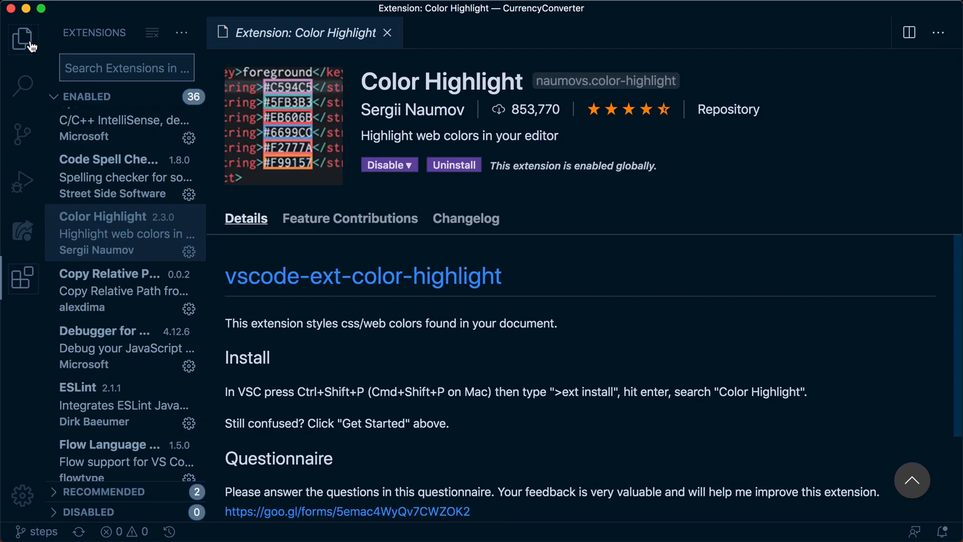
{"action": "left_click", "coordinate": [23, 38]}
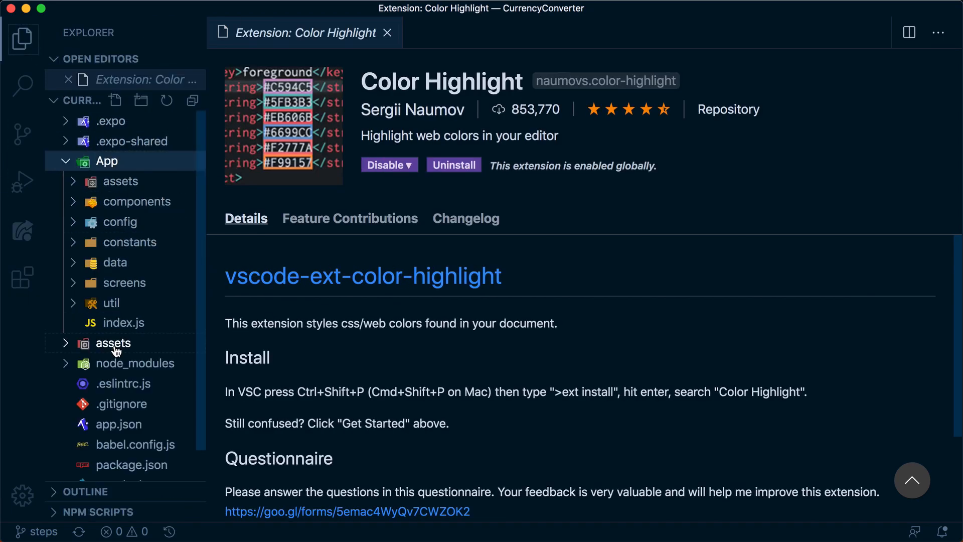
{"action": "left_click", "coordinate": [115, 322]}
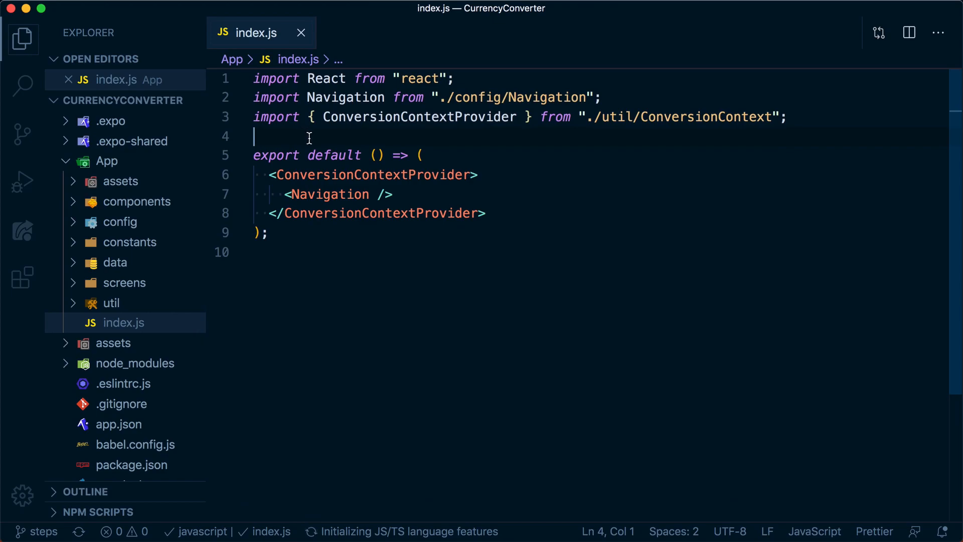
{"action": "type", "text": "#fff"}
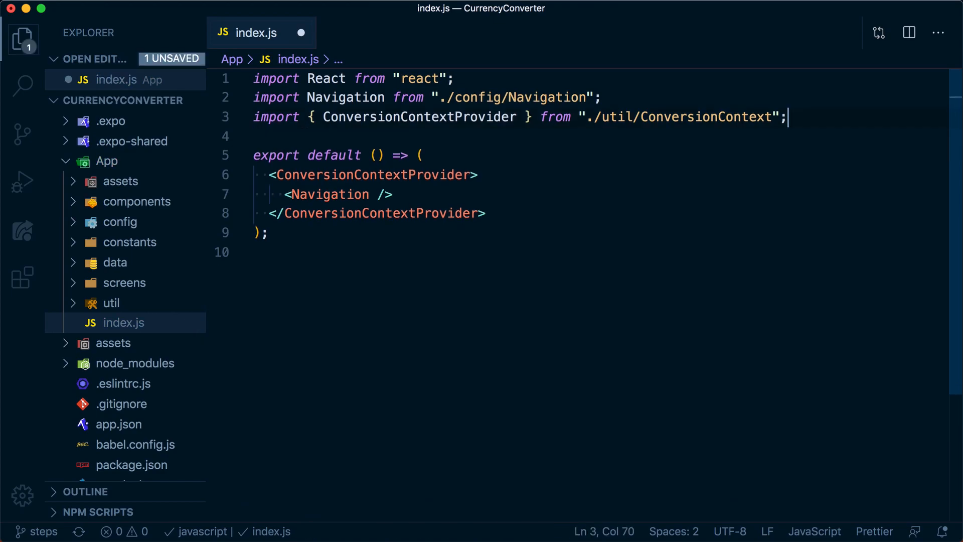
{"action": "mouse_move", "coordinate": [22, 232]}
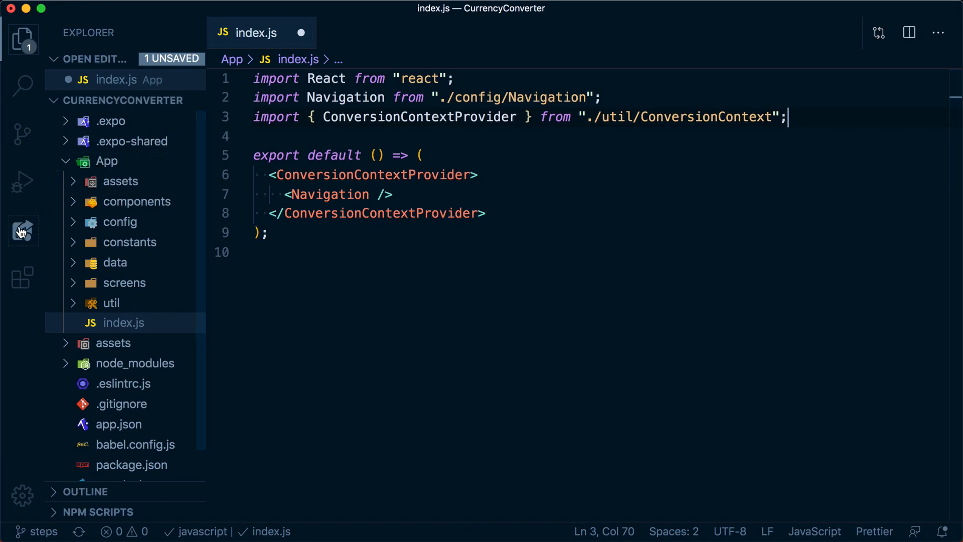
- View the Debugger for Chrome and ESLint extension details pages
{"action": "left_click", "coordinate": [22, 231]}
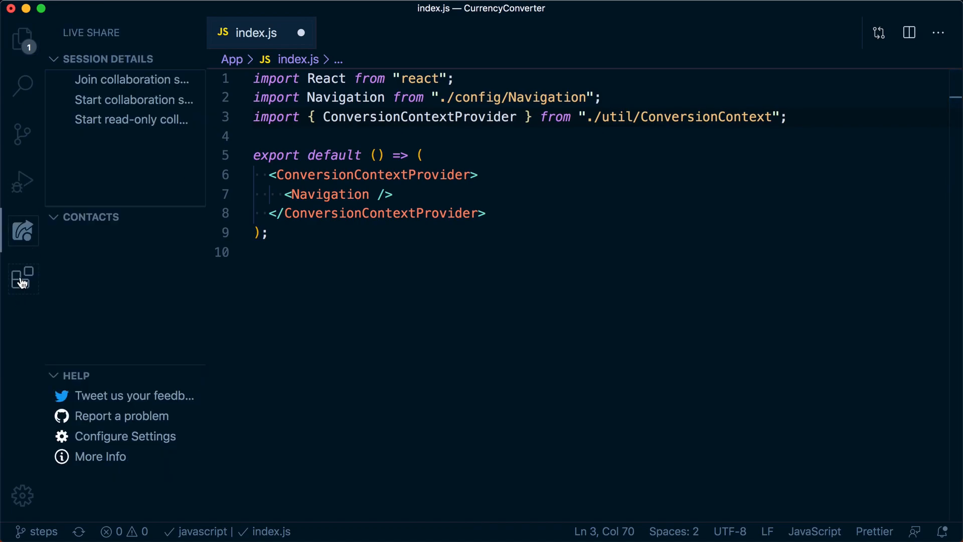
{"action": "left_click", "coordinate": [22, 278]}
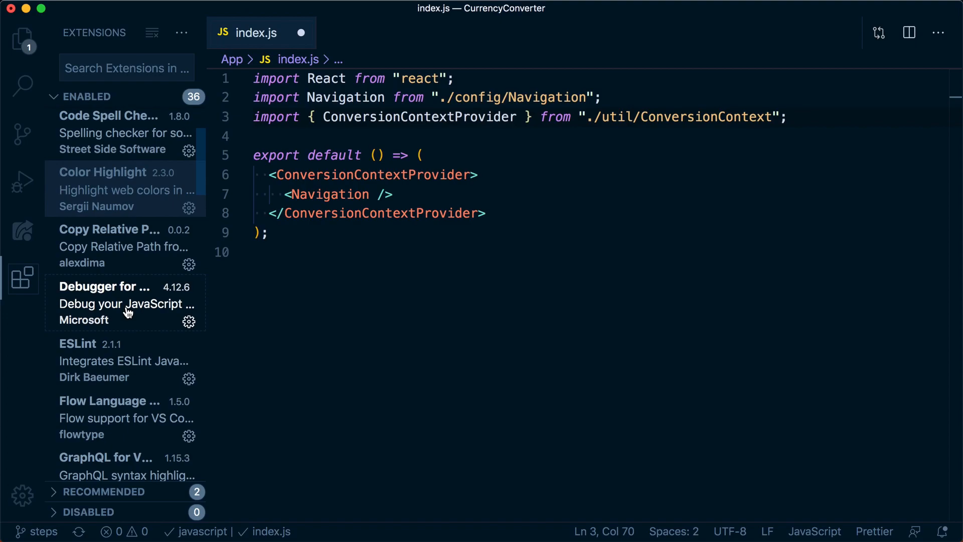
{"action": "left_click", "coordinate": [123, 295]}
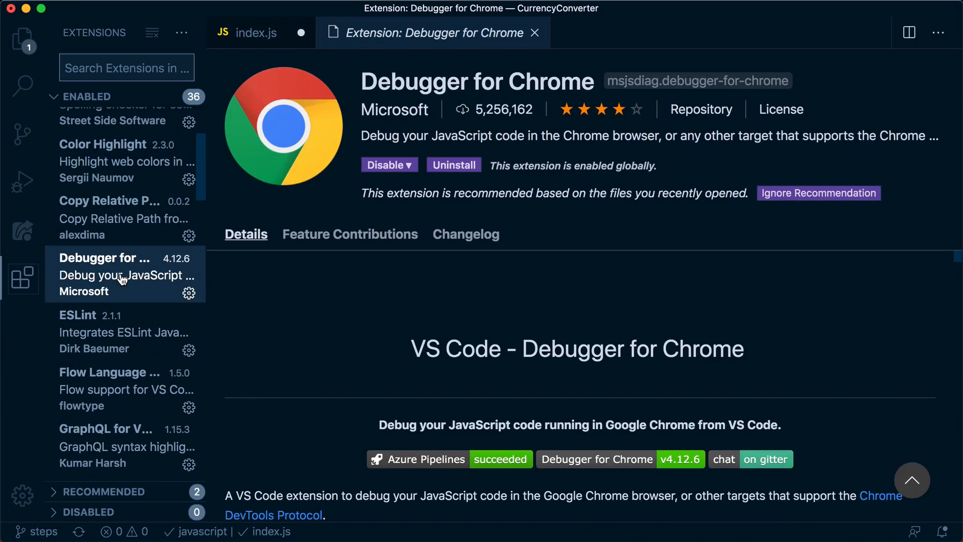
{"action": "scroll", "scroll_direction": "down", "scroll_amount": 3}
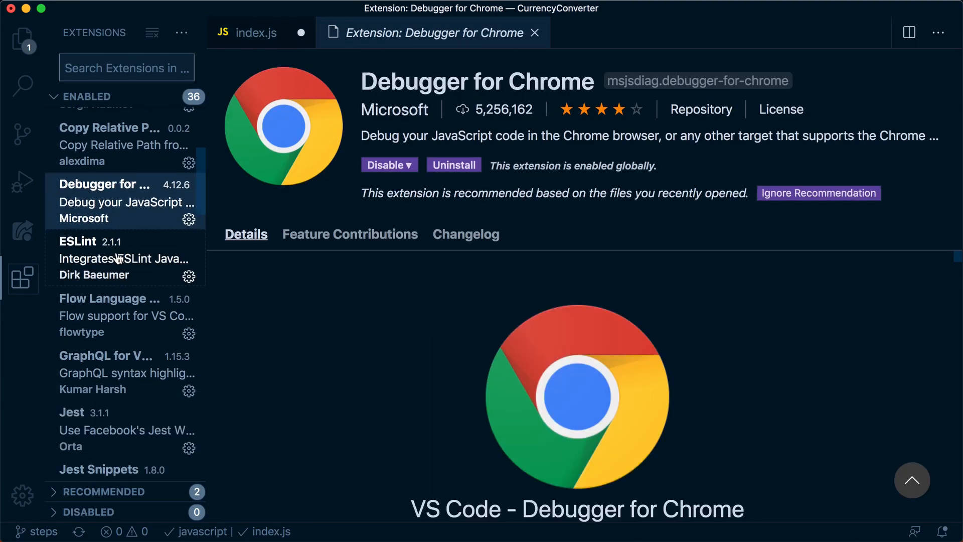
{"action": "left_click", "coordinate": [125, 257]}
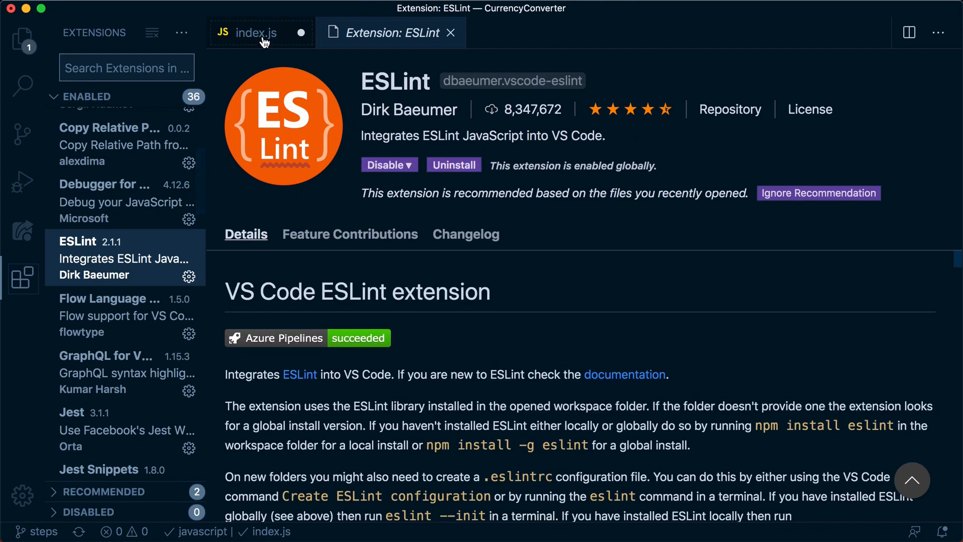
- Wrap useEffect in ConversionContext.js inside an 'if (true) {' block and tidy the indentation
{"action": "left_click", "coordinate": [255, 33]}
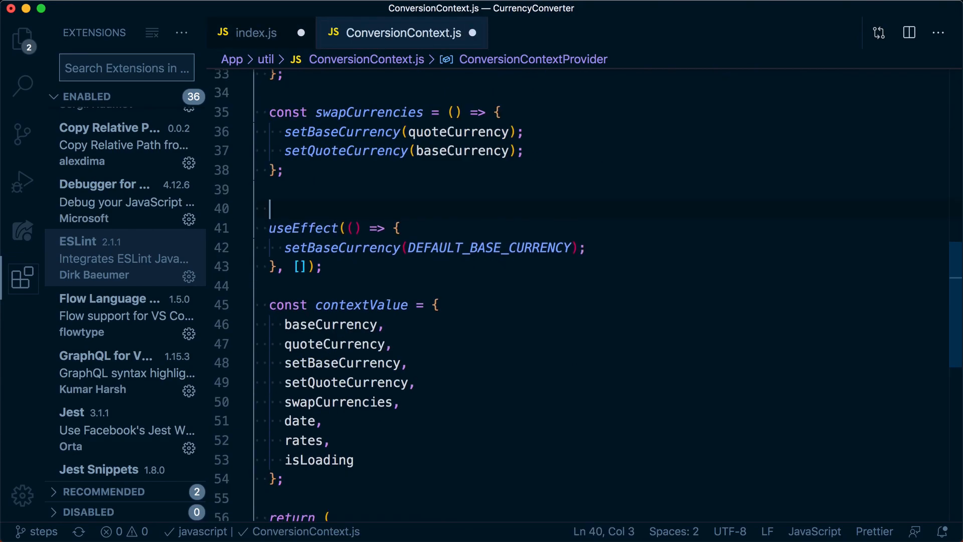
{"action": "type", "text": "if () {"}
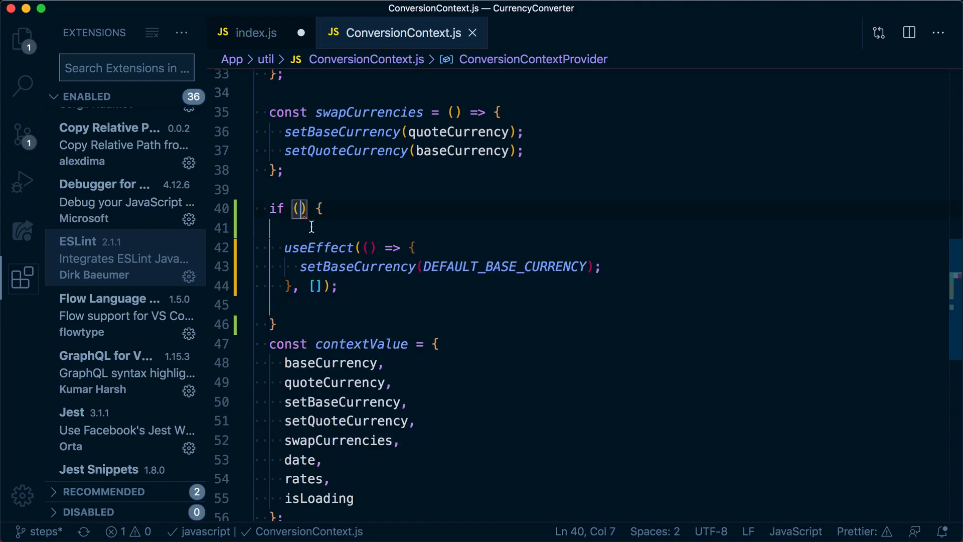
{"action": "type", "text": "true"}
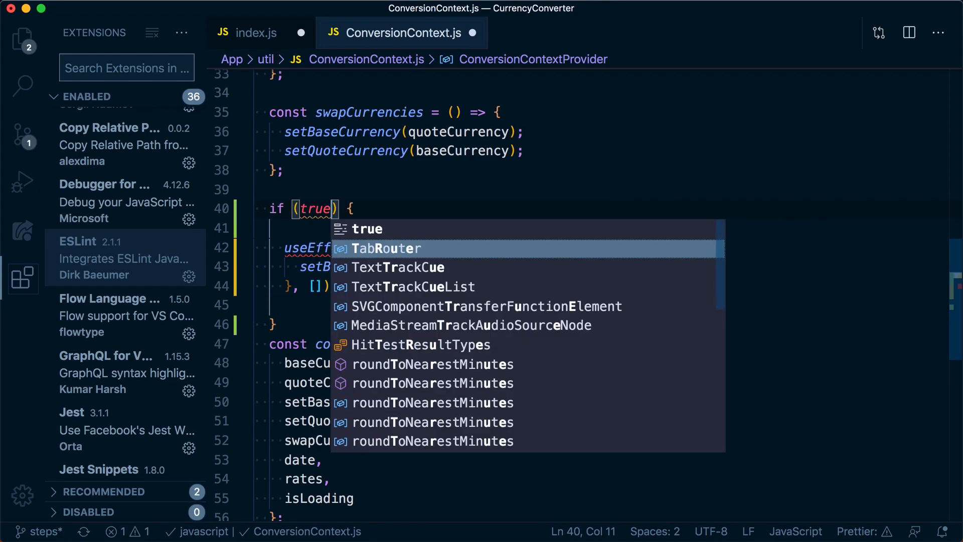
{"action": "key", "text": "Escape"}
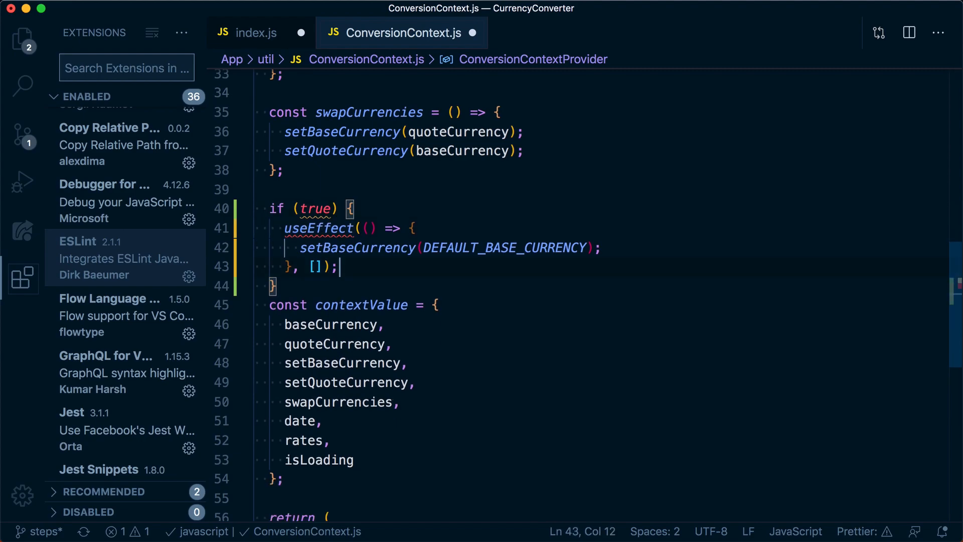
{"action": "mouse_move", "coordinate": [320, 229]}
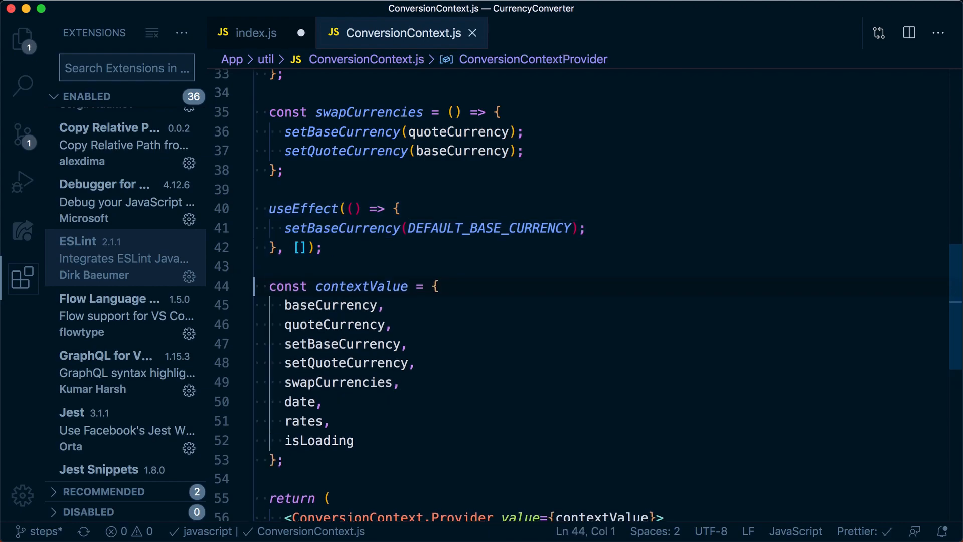
- Read through the Jest extension's documentation, then view Jest Snippets' details
{"action": "scroll", "scroll_direction": "down", "scroll_amount": 3}
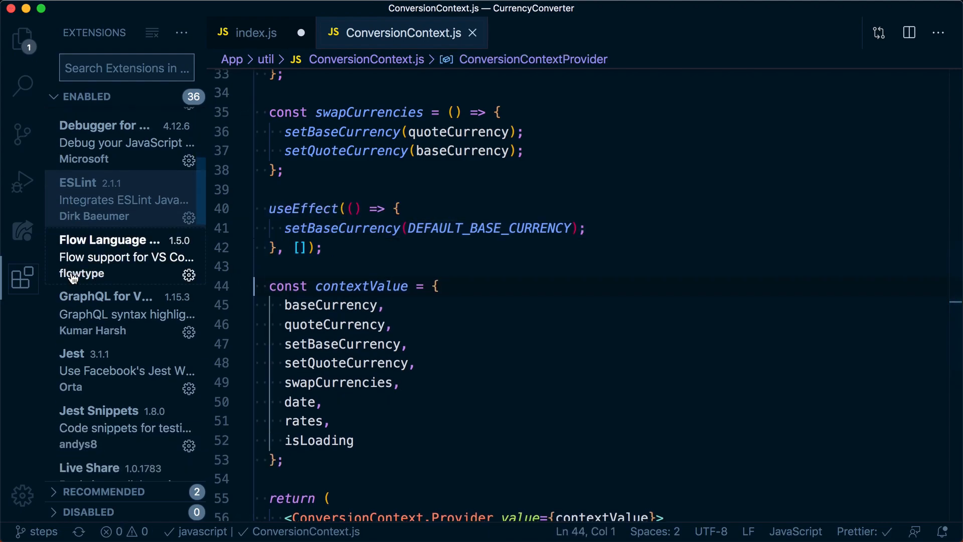
{"action": "scroll", "scroll_direction": "down", "scroll_amount": 3}
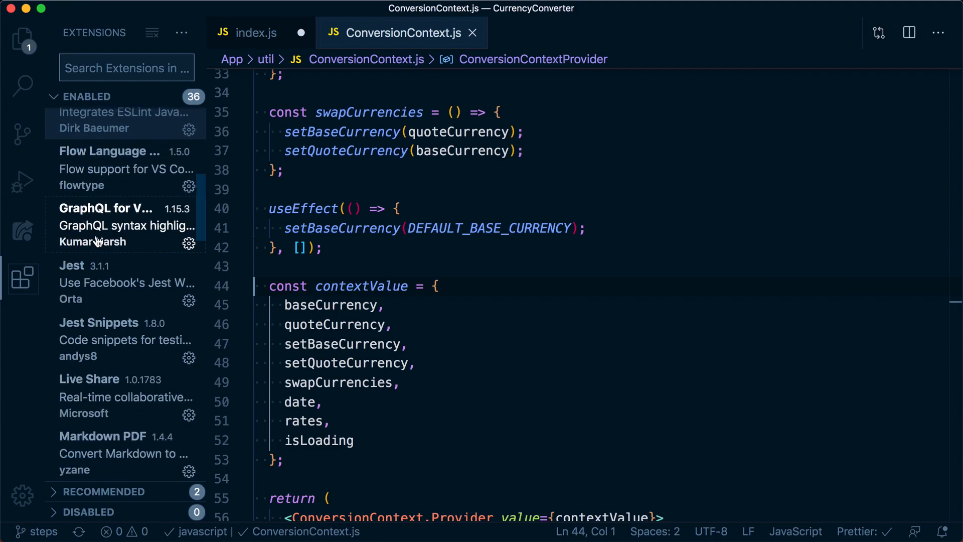
{"action": "left_click", "coordinate": [99, 266]}
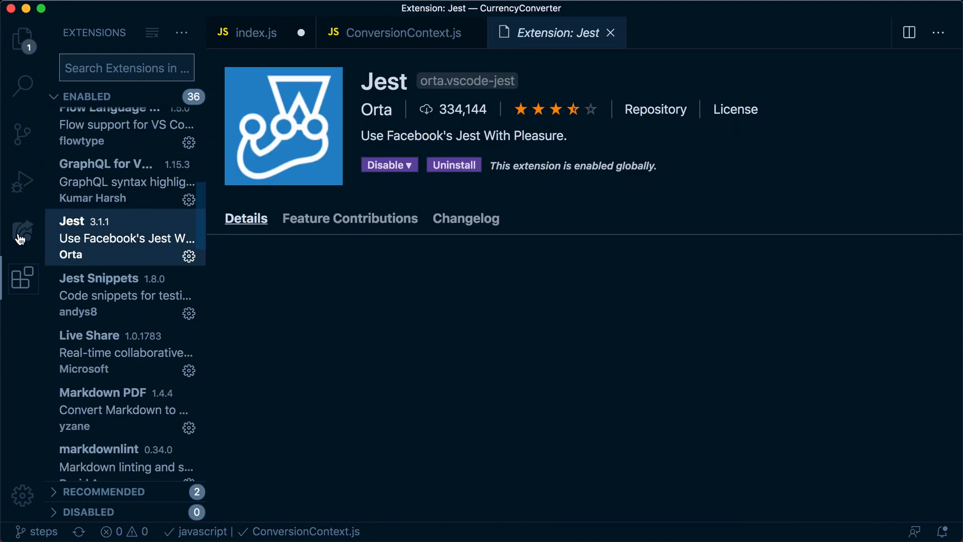
{"action": "scroll", "scroll_direction": "down", "scroll_amount": 3}
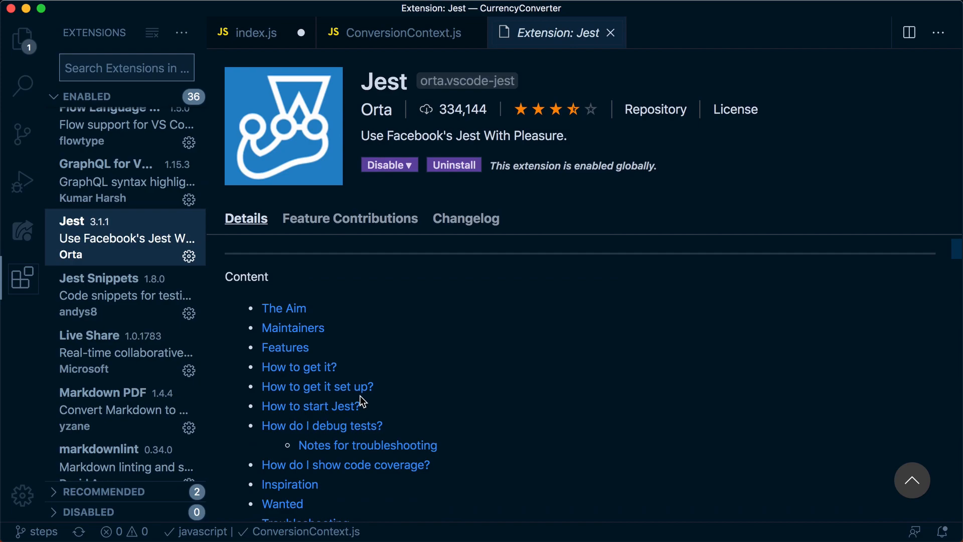
{"action": "scroll", "scroll_direction": "down", "scroll_amount": 3}
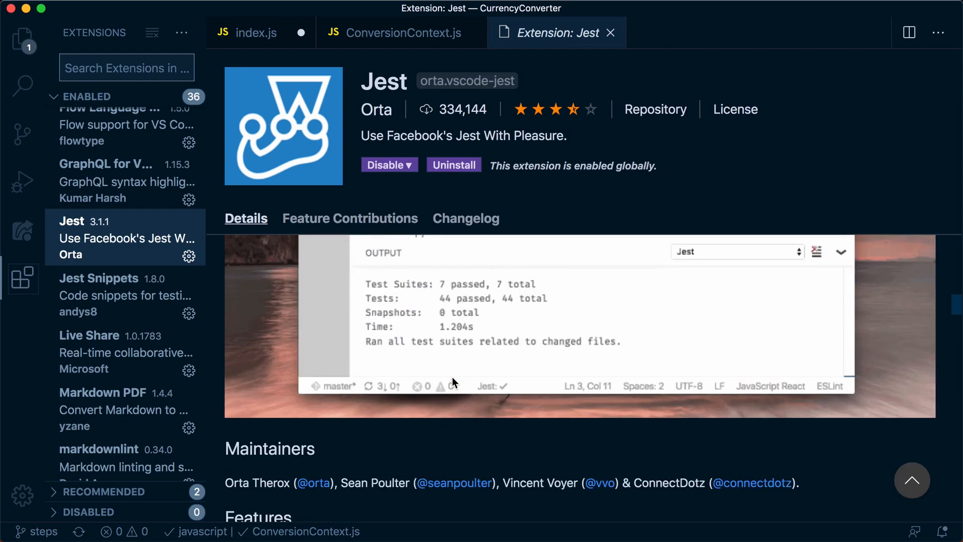
{"action": "scroll", "scroll_direction": "down", "scroll_amount": 3}
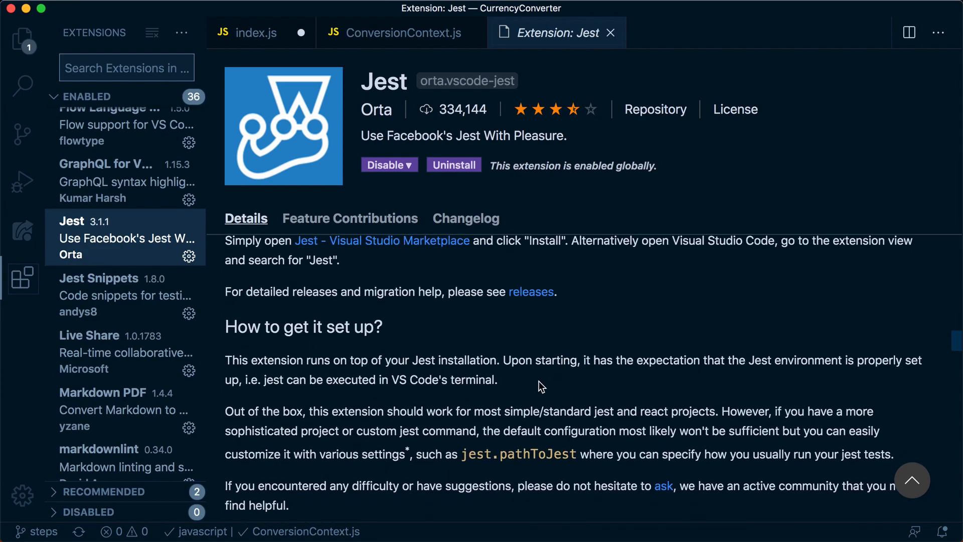
{"action": "mouse_move", "coordinate": [99, 277]}
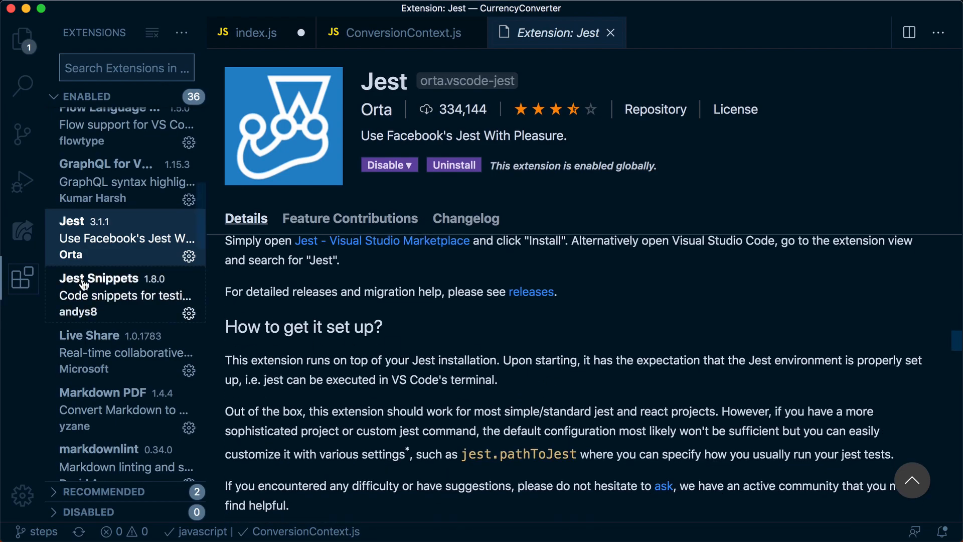
{"action": "scroll", "scroll_direction": "up", "scroll_amount": 3}
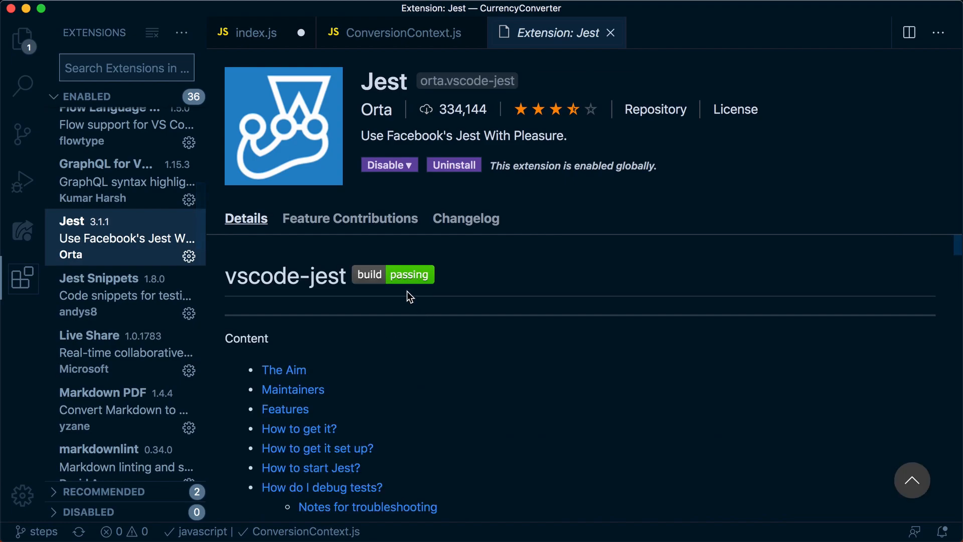
{"action": "scroll", "scroll_direction": "down", "scroll_amount": 3}
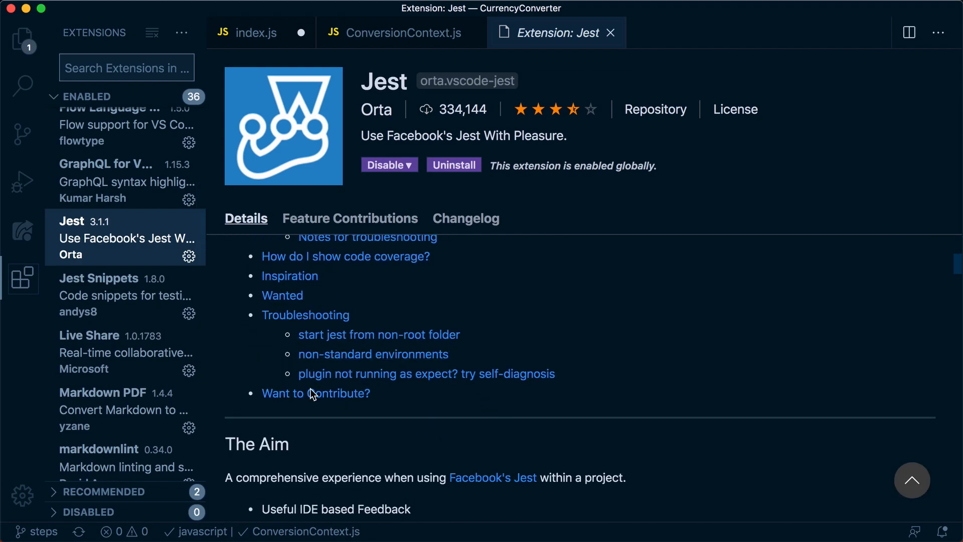
{"action": "scroll", "scroll_direction": "down", "scroll_amount": 3}
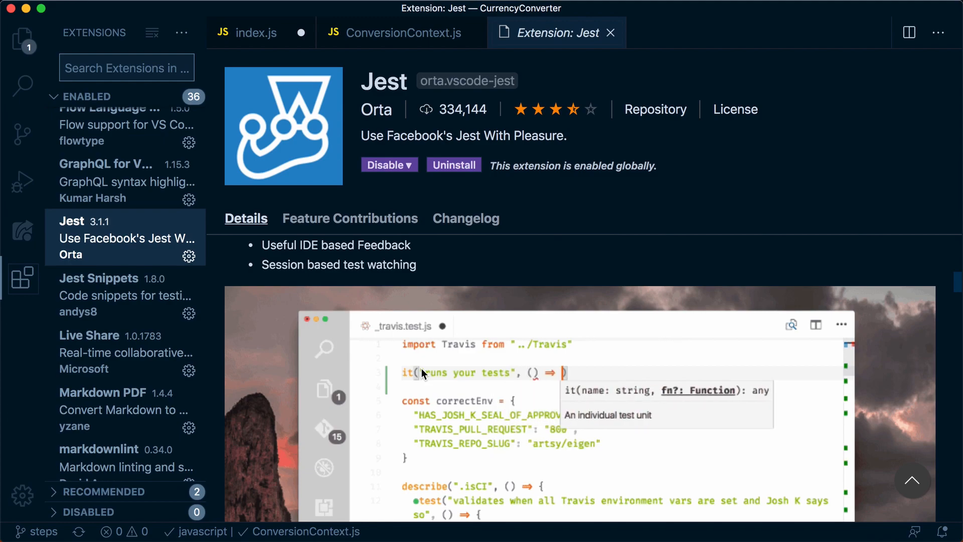
{"action": "left_click", "coordinate": [123, 295]}
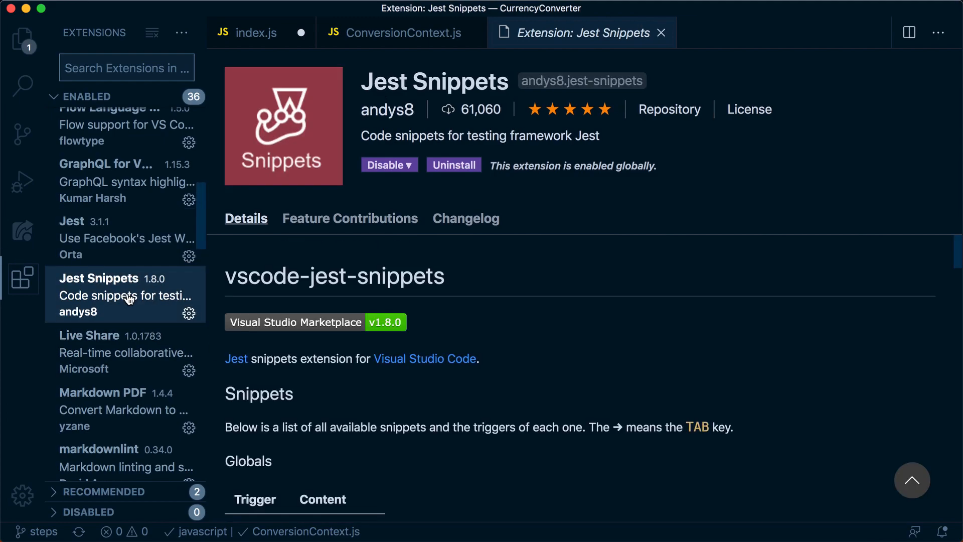
- Try the 'describe' Jest snippet in ConversionContext.js, then remove it
{"action": "scroll", "scroll_direction": "down", "scroll_amount": 3}
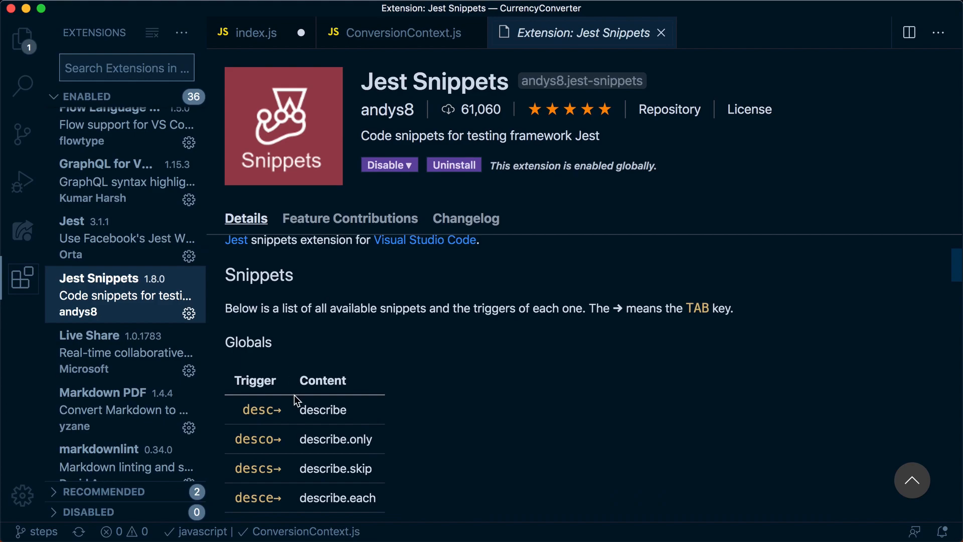
{"action": "left_click", "coordinate": [399, 32]}
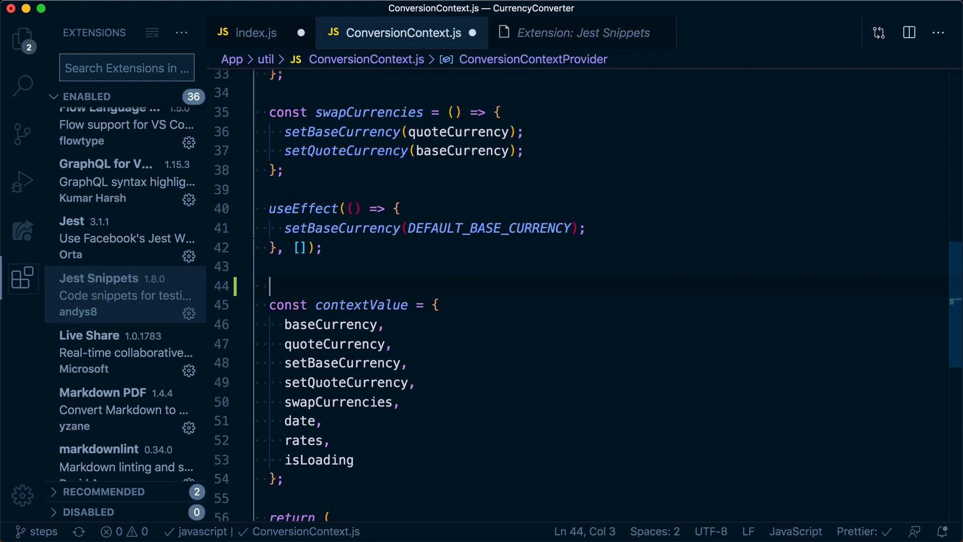
{"action": "type", "text": "describe('Name of the group', () => {"}
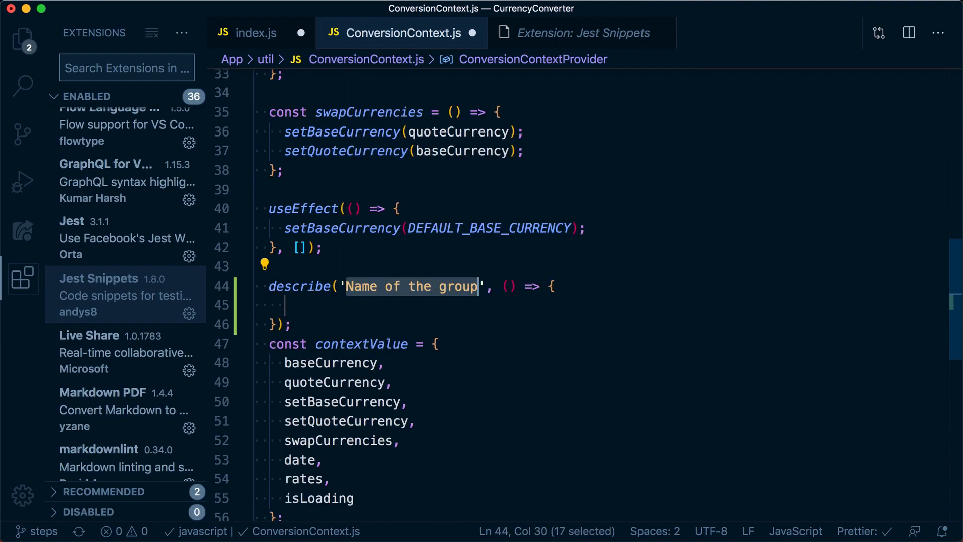
{"action": "type", "text": "asdf"}
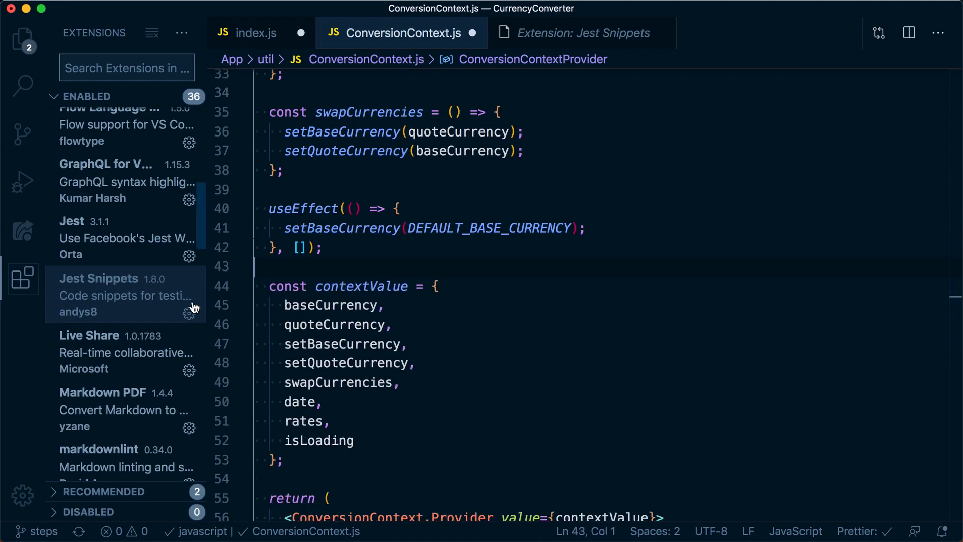
{"action": "scroll", "scroll_direction": "down", "scroll_amount": 3}
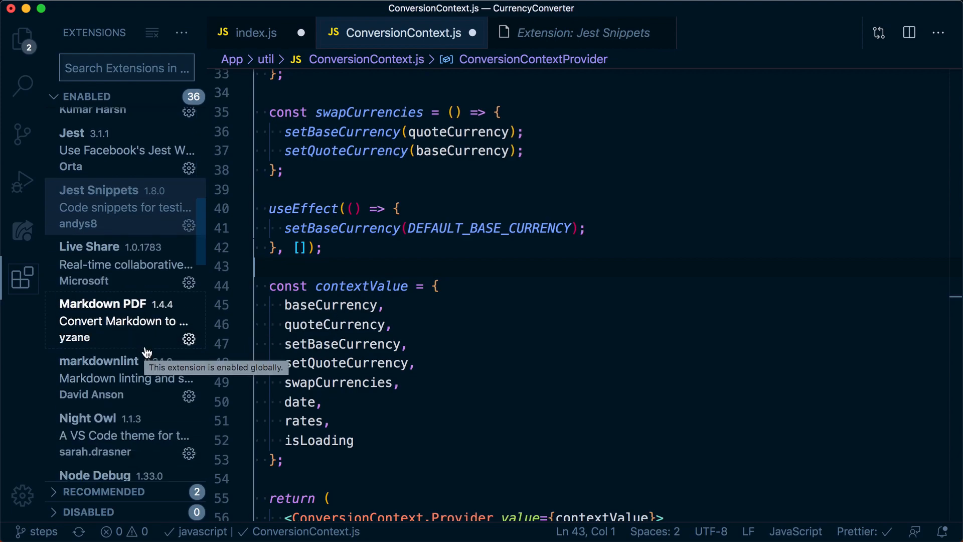
- Read through the Night Owl theme's details, then close its tab
{"action": "scroll", "scroll_direction": "down", "scroll_amount": 3}
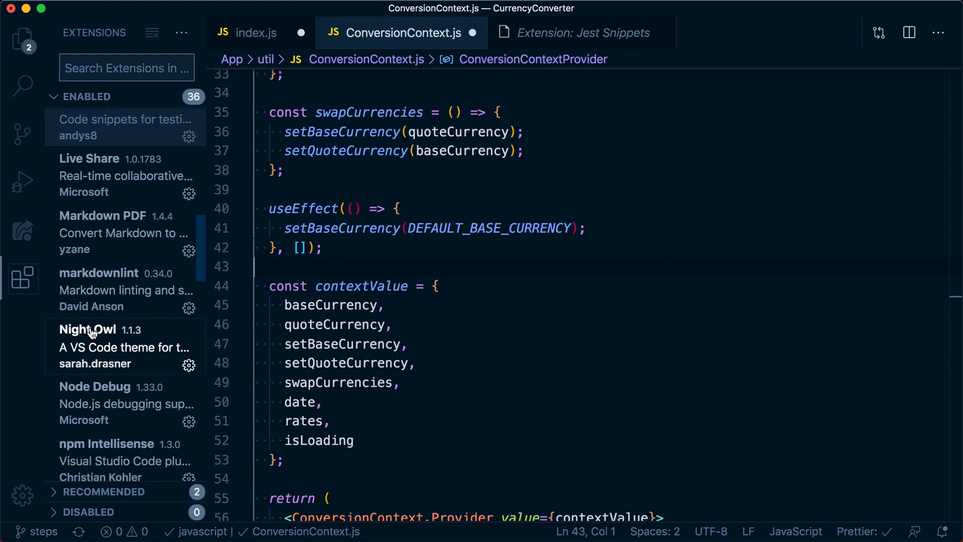
{"action": "left_click", "coordinate": [89, 328]}
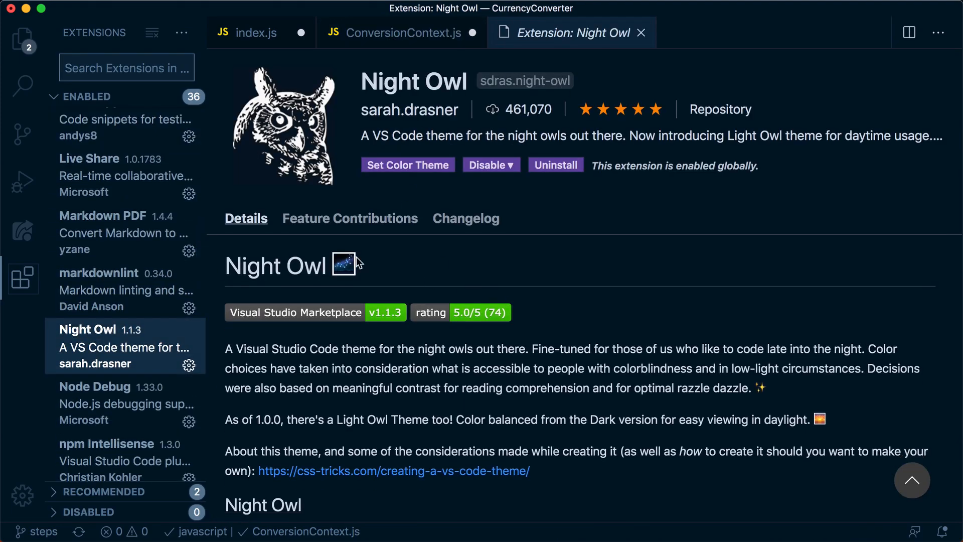
{"action": "scroll", "scroll_direction": "down", "scroll_amount": 3}
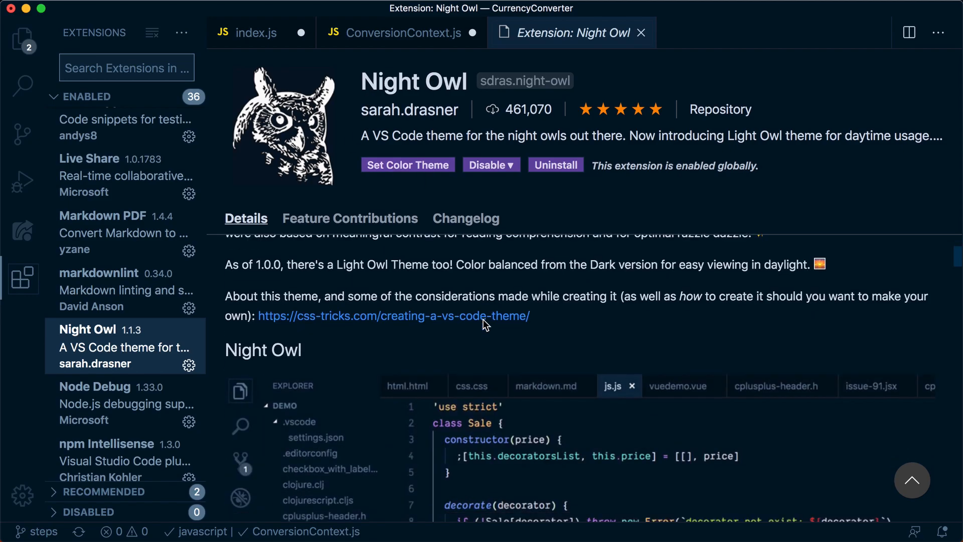
{"action": "scroll", "scroll_direction": "down", "scroll_amount": 3}
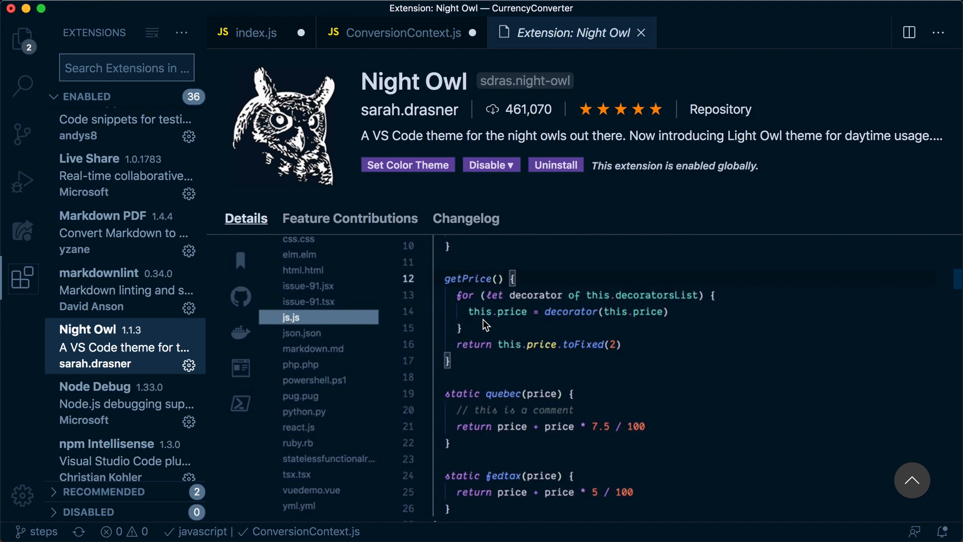
{"action": "scroll", "scroll_direction": "down", "scroll_amount": 3}
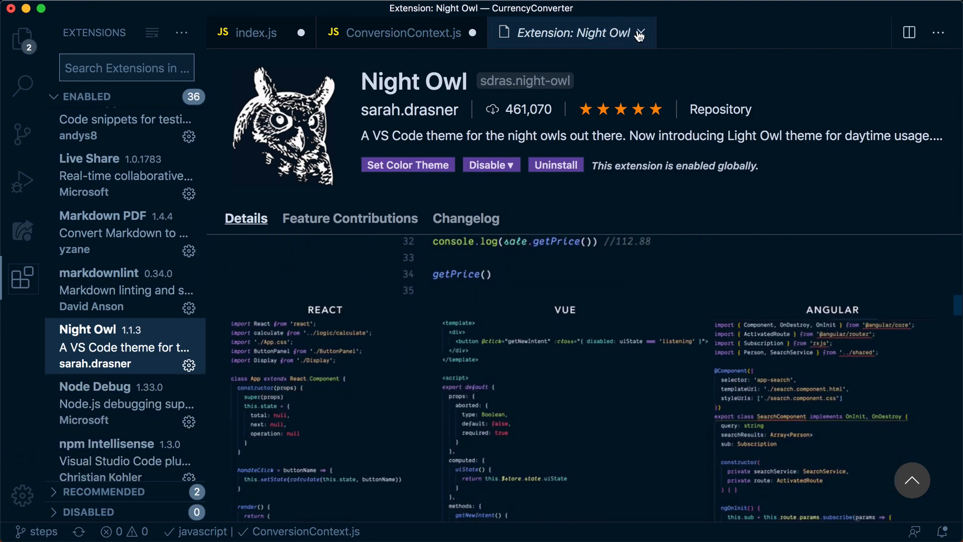
{"action": "mouse_move", "coordinate": [641, 33]}
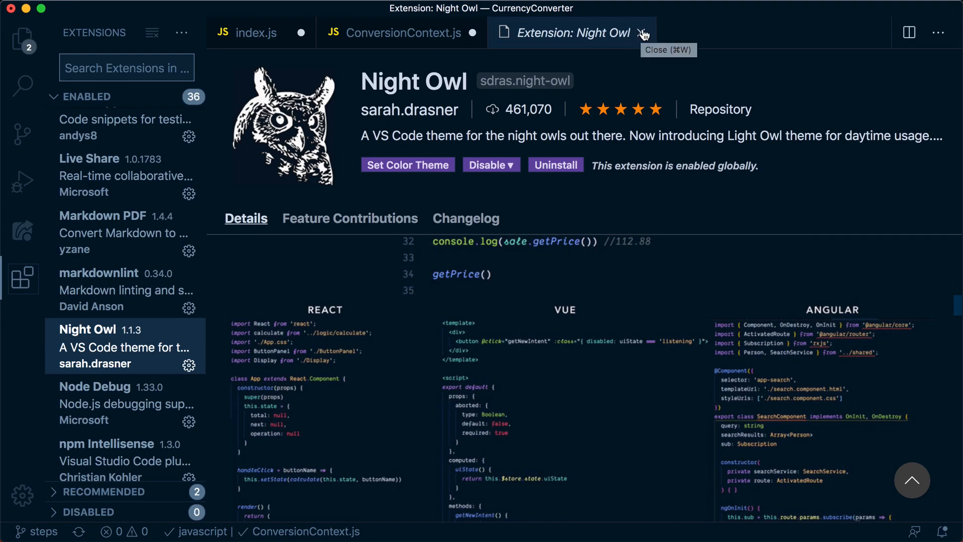
{"action": "left_click", "coordinate": [643, 33]}
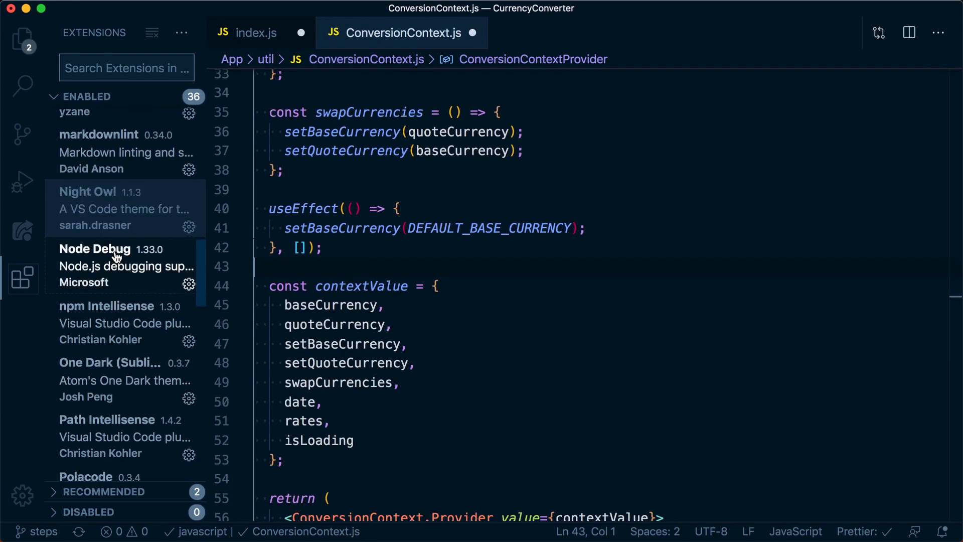
- View npm Intellisense, test ', L' completion in the react-native import, then view Path Intellisense
{"action": "left_click", "coordinate": [106, 306]}
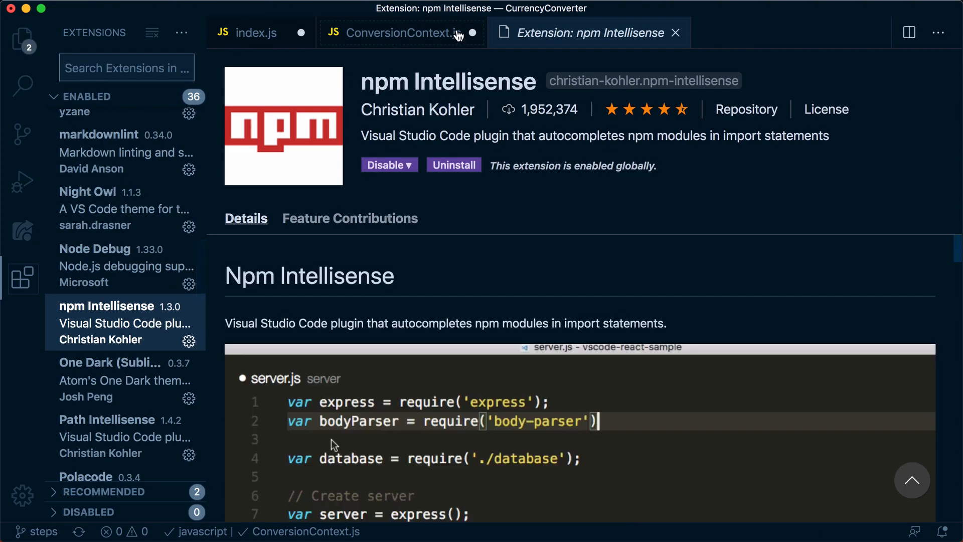
{"action": "left_click", "coordinate": [402, 33]}
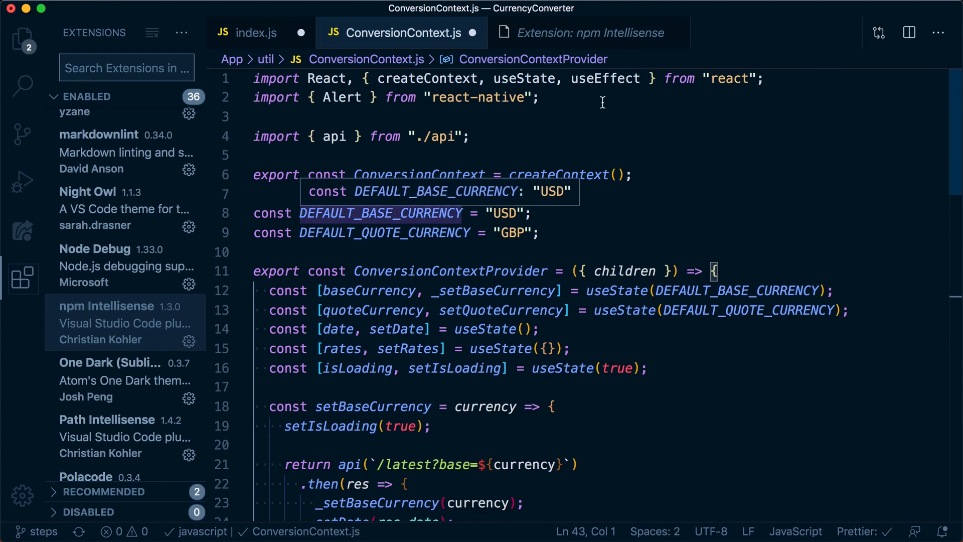
{"action": "left_click", "coordinate": [424, 97]}
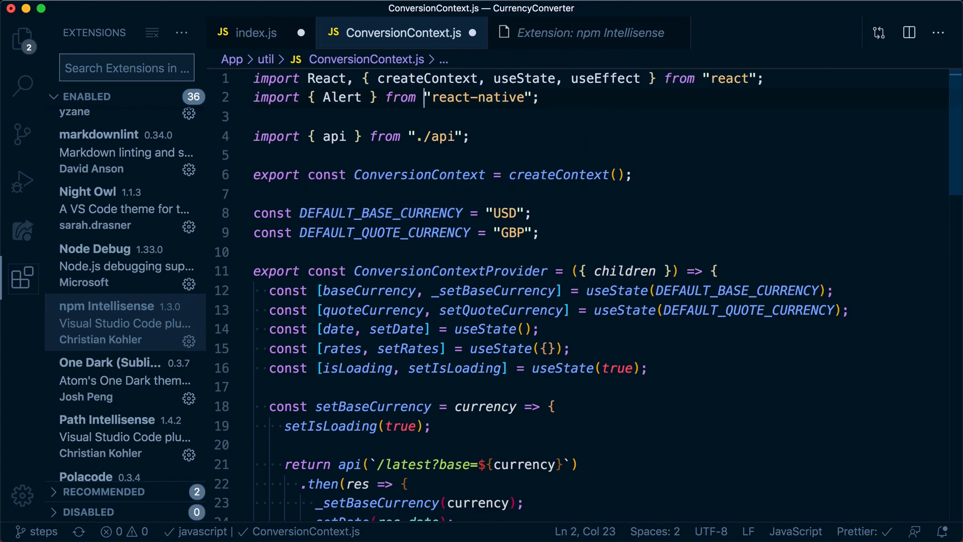
{"action": "type", "text": ", L"}
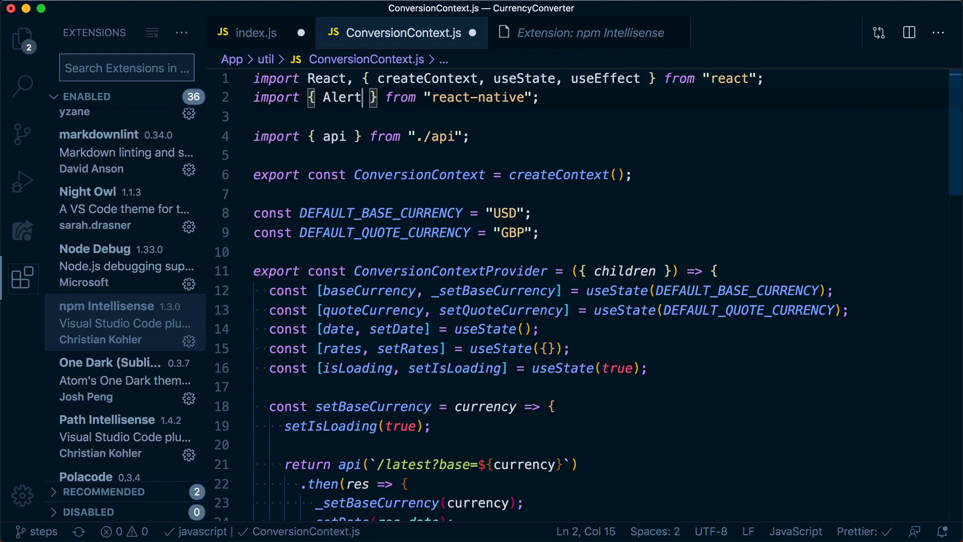
{"action": "scroll", "scroll_direction": "down", "scroll_amount": 3}
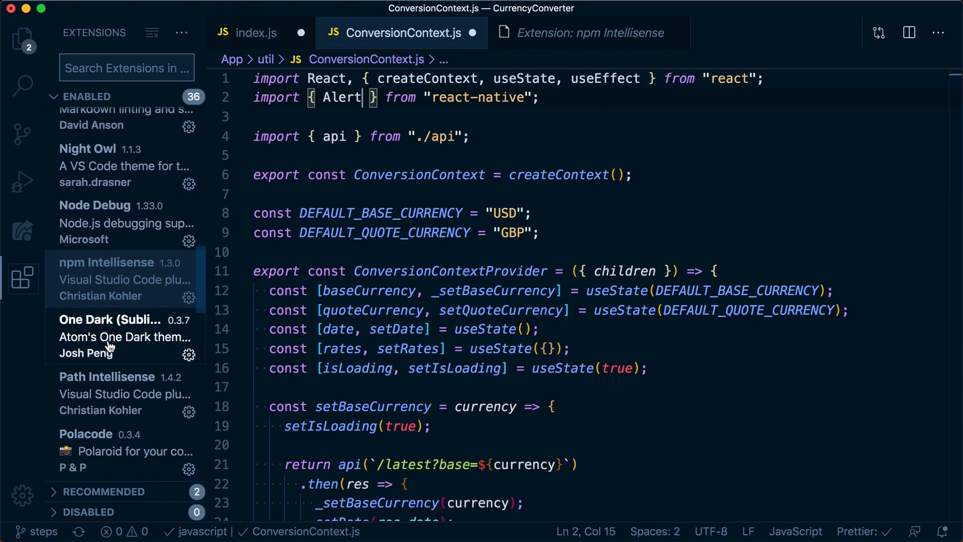
{"action": "left_click", "coordinate": [106, 376]}
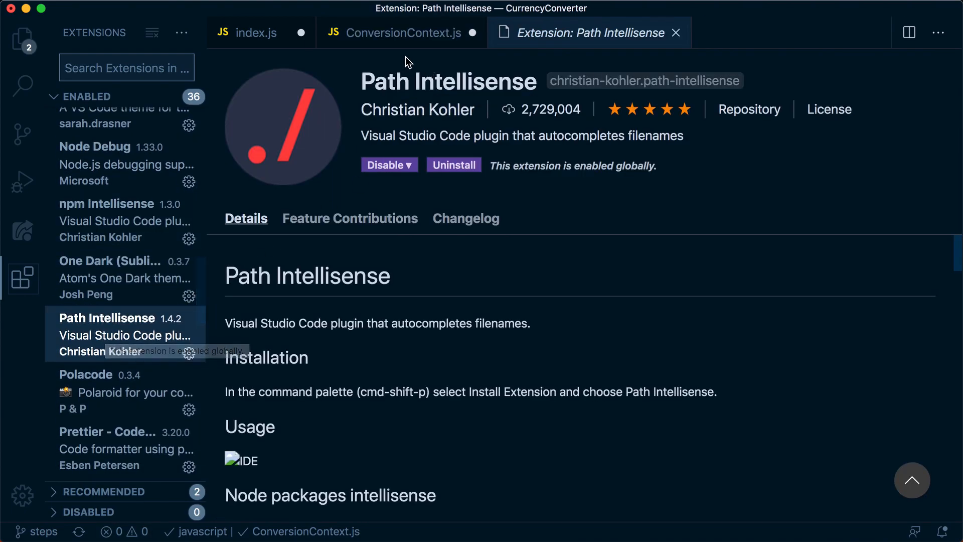
- Retype the "import ... from './api'" line in ConversionContext.js using path suggestions
{"action": "left_click", "coordinate": [403, 32]}
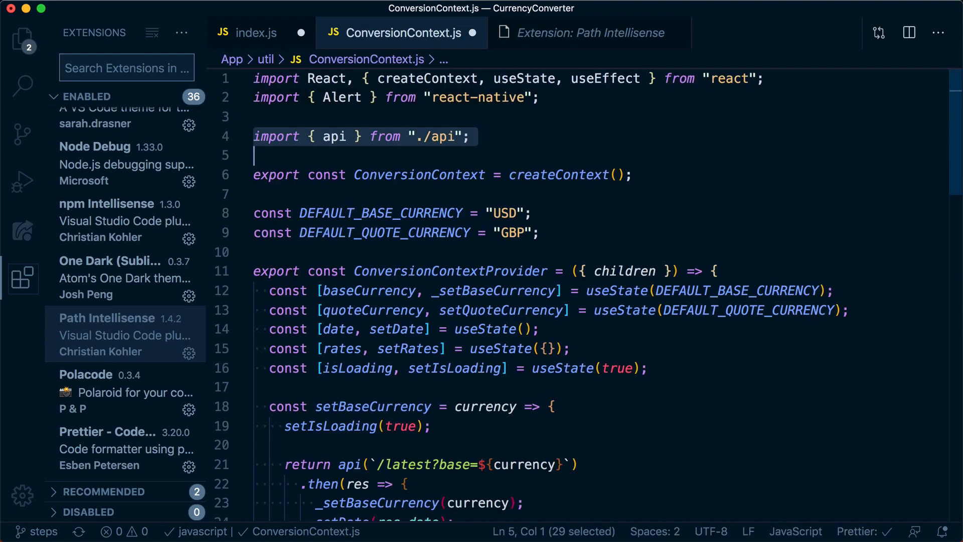
{"action": "type", "text": "import {"}
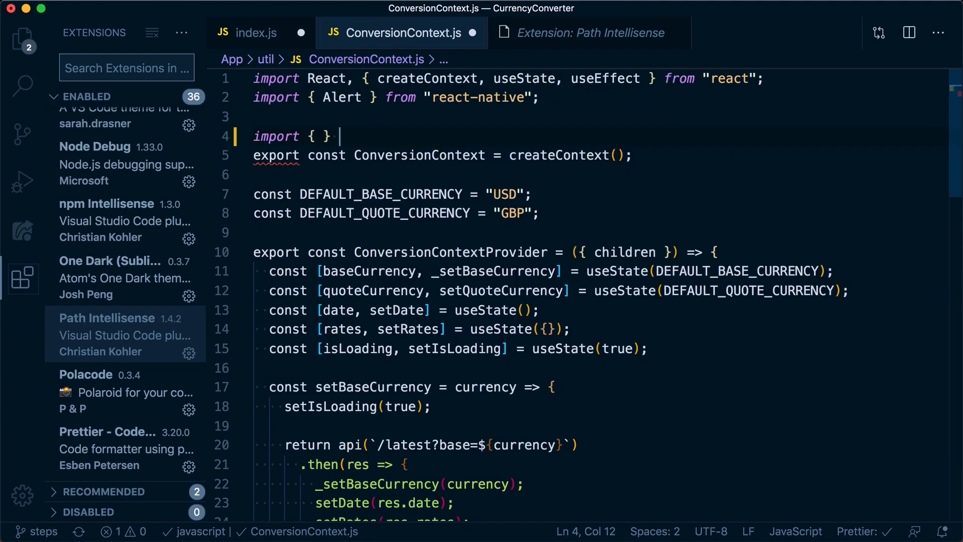
{"action": "type", "text": "from './api'"}
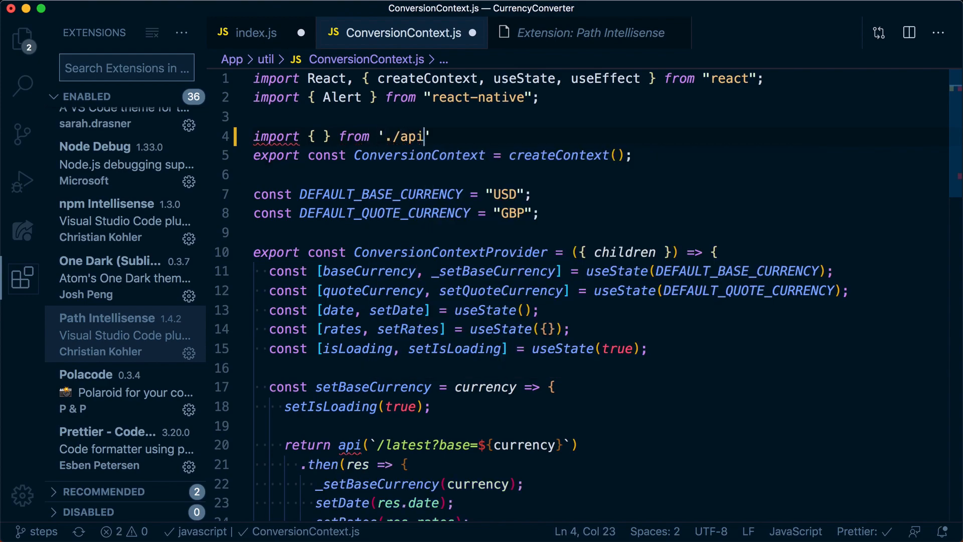
{"action": "type", "text": "api"}
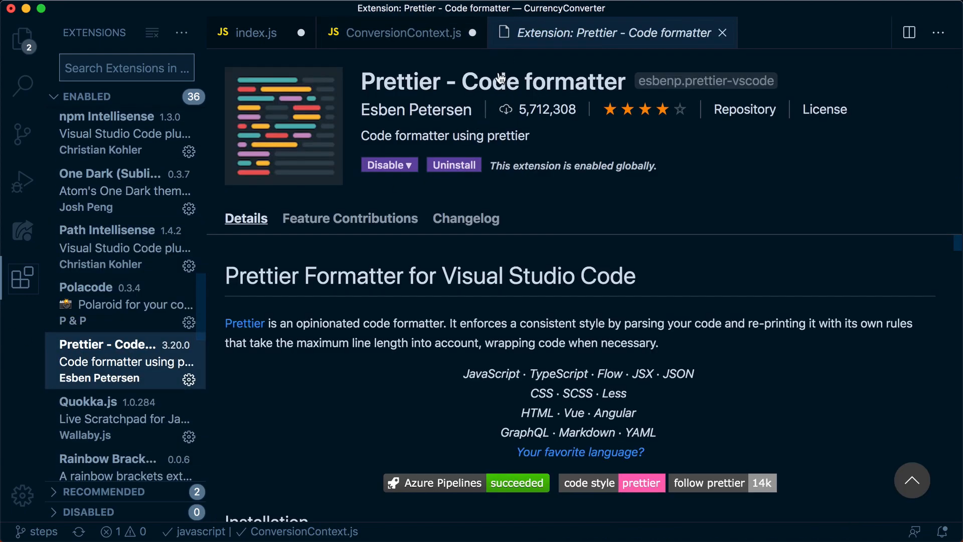
- Save the Prettier-formatted ConversionContext.js and view the Quokka.js extension page
{"action": "left_click", "coordinate": [400, 32]}
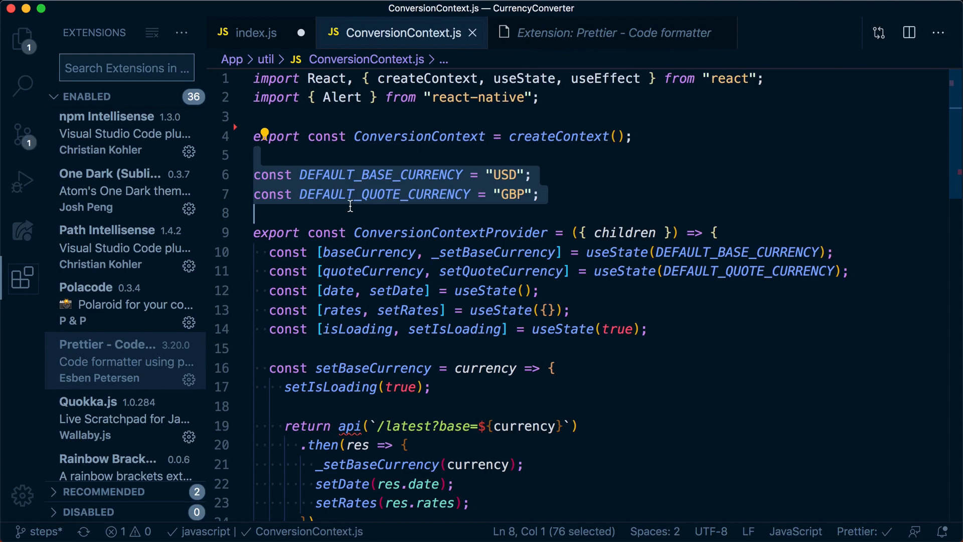
{"action": "left_click", "coordinate": [357, 213]}
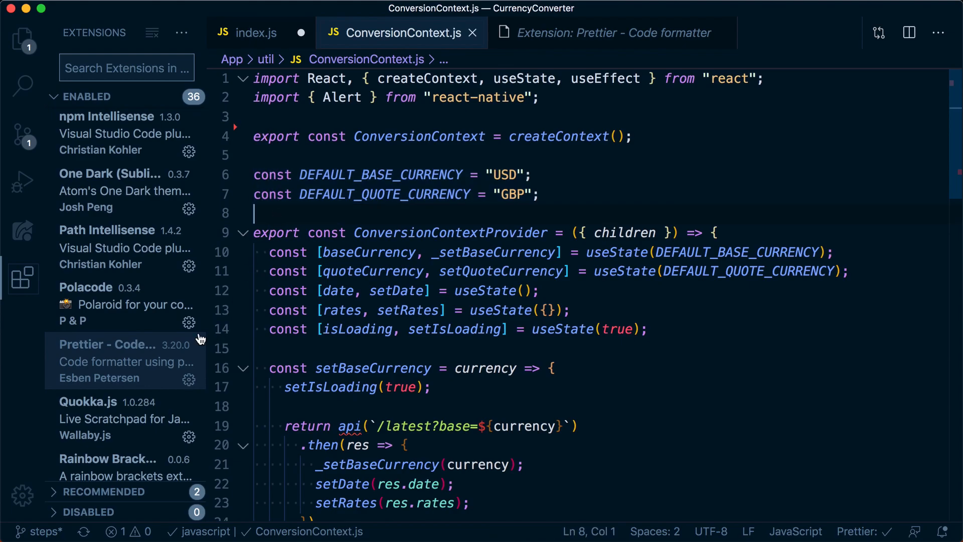
{"action": "scroll", "scroll_direction": "down", "scroll_amount": 3}
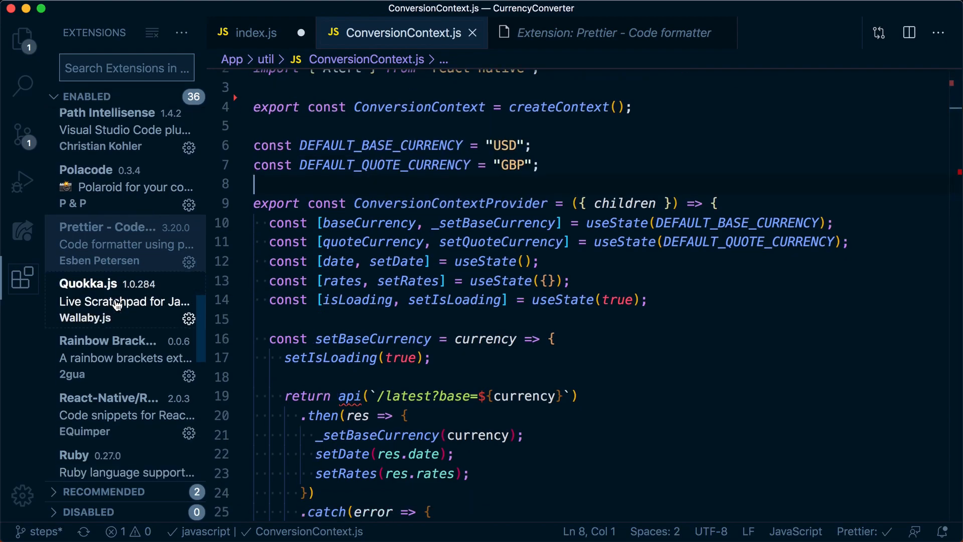
{"action": "left_click", "coordinate": [88, 283]}
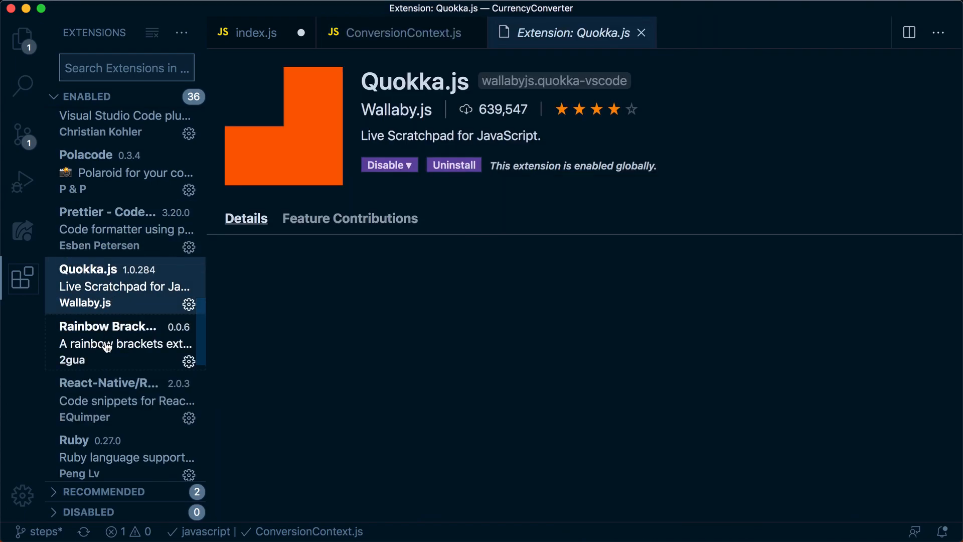
- View Rainbow Brackets, check the line 20 brace highlight, and type #fff in index.js
{"action": "left_click", "coordinate": [107, 343]}
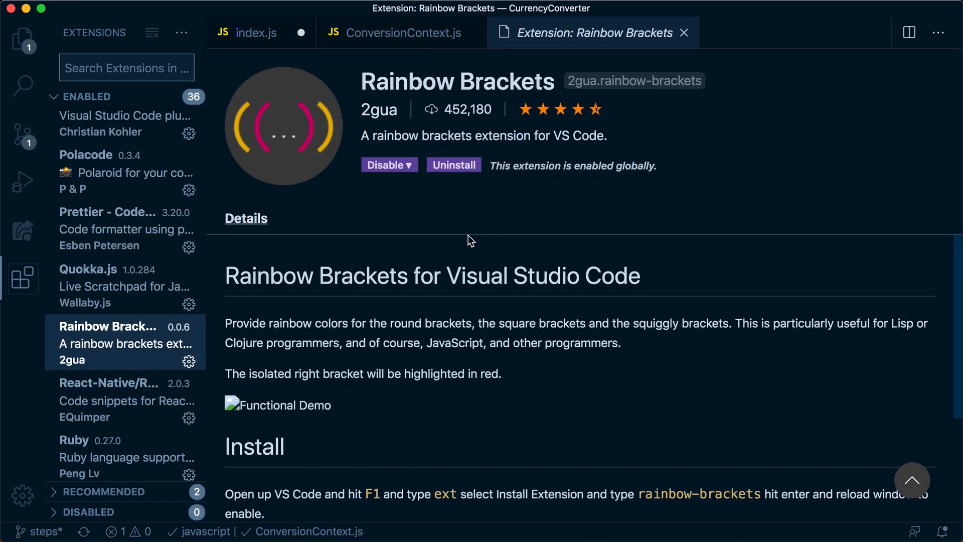
{"action": "left_click", "coordinate": [400, 32]}
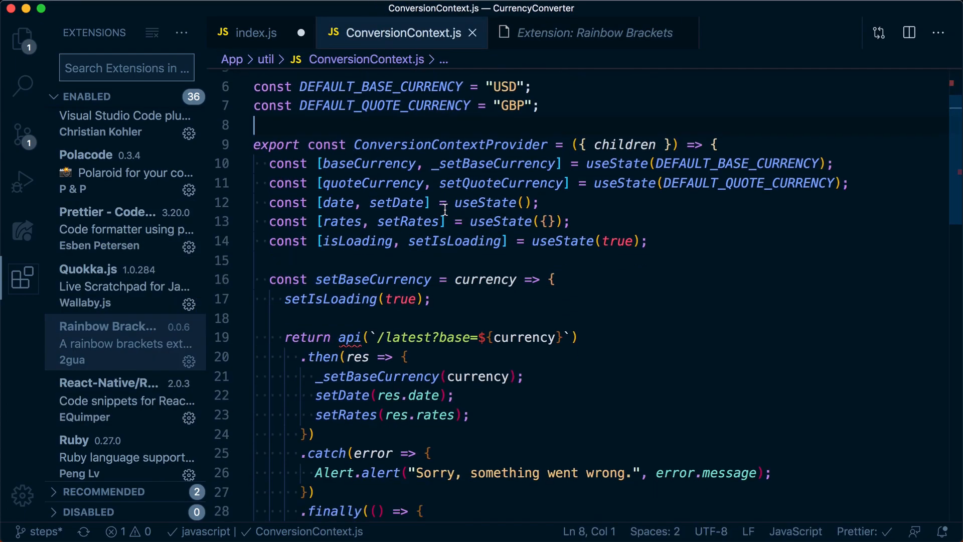
{"action": "scroll", "scroll_direction": "down", "scroll_amount": 3}
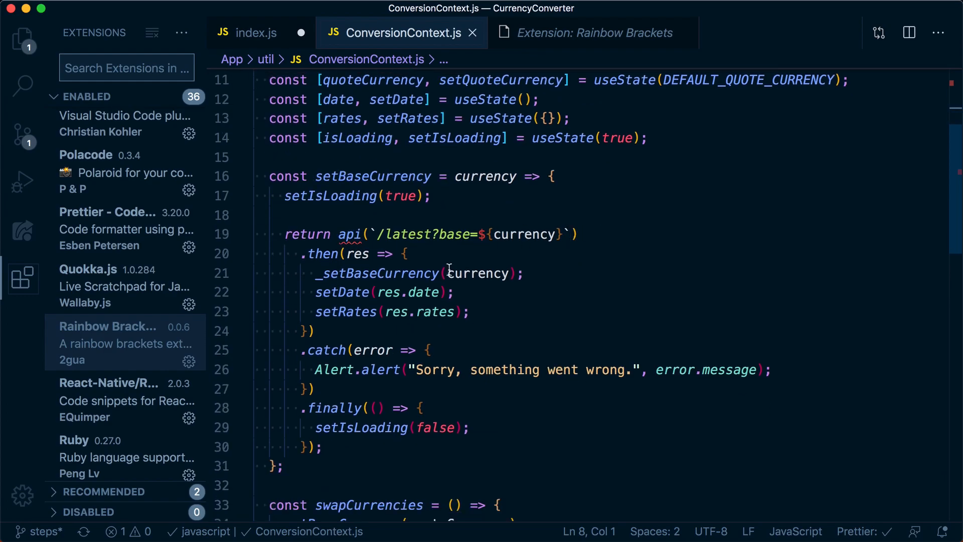
{"action": "left_click", "coordinate": [404, 254]}
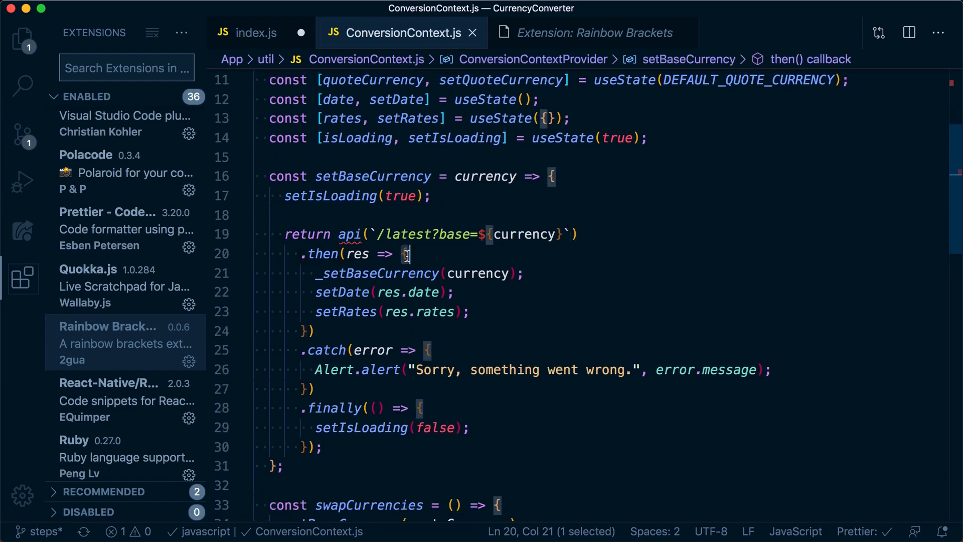
{"action": "left_click", "coordinate": [257, 32]}
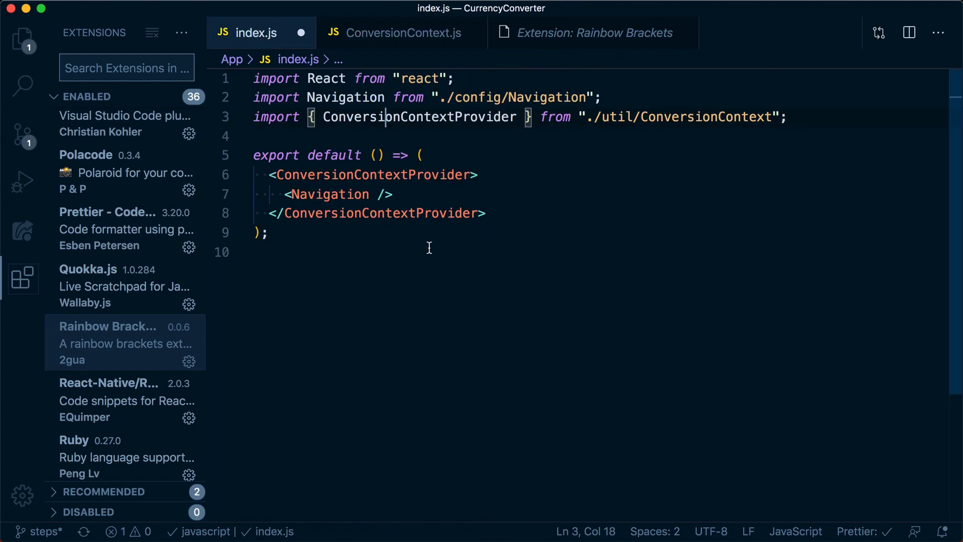
{"action": "type", "text": "#fff"}
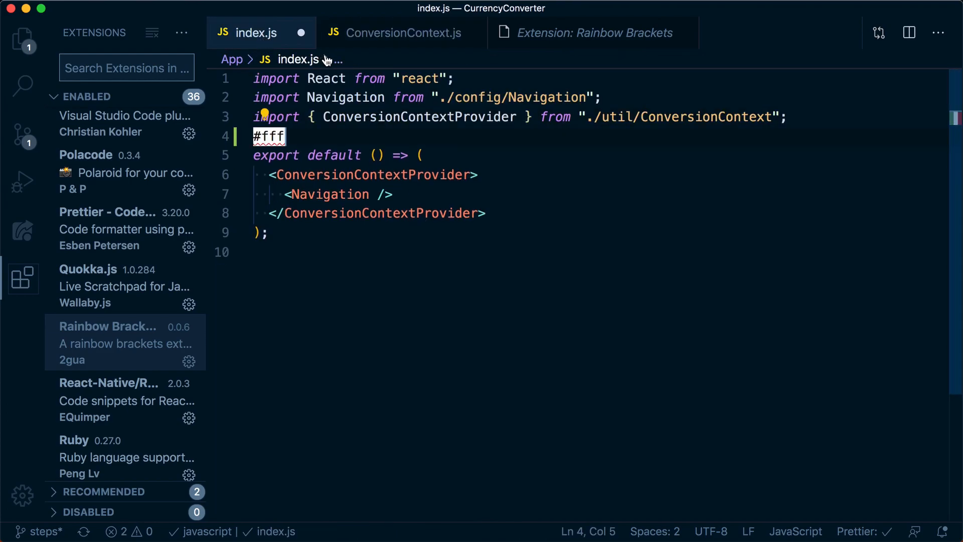
- Inspect bracket pairs in components/ConversionInput.js, then return to the installed extensions list
{"action": "left_click", "coordinate": [22, 39]}
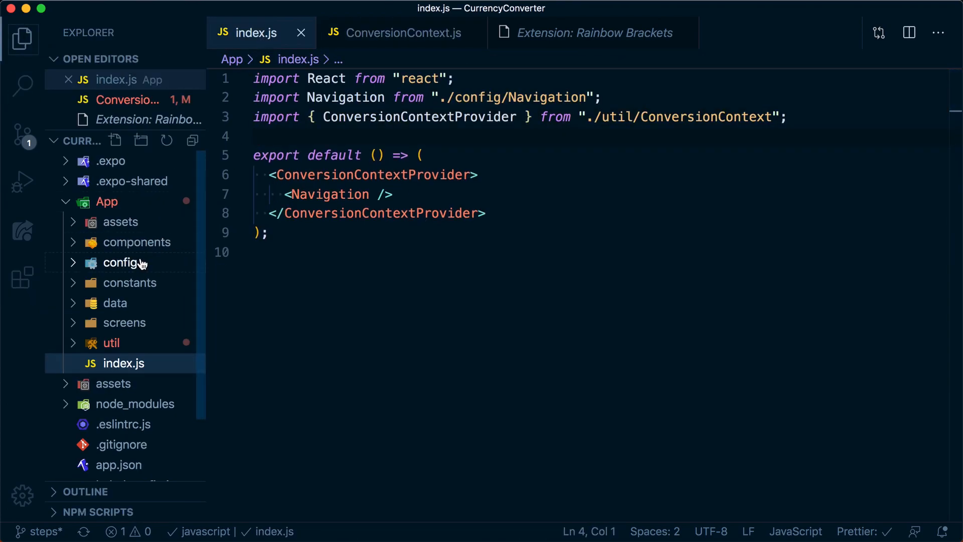
{"action": "left_click", "coordinate": [157, 302]}
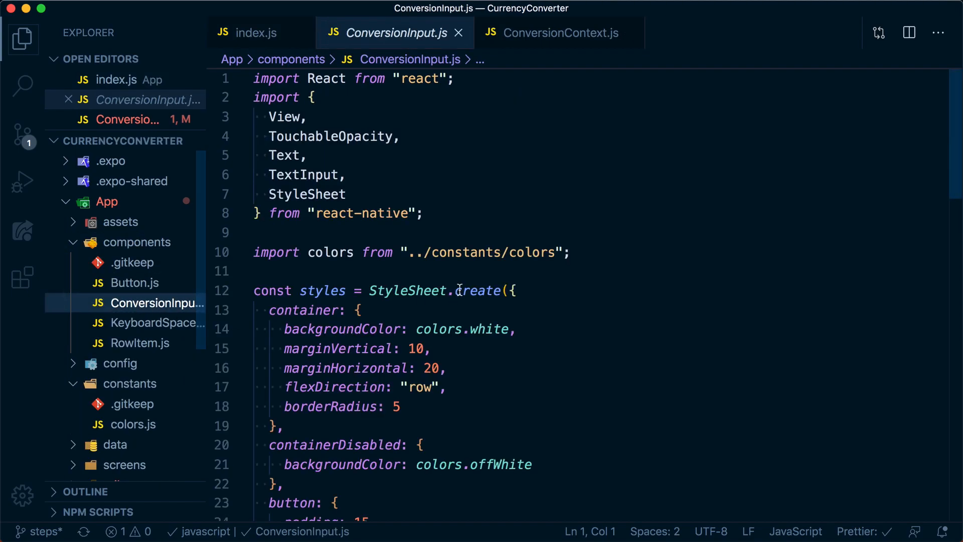
{"action": "scroll", "scroll_direction": "down", "scroll_amount": 3}
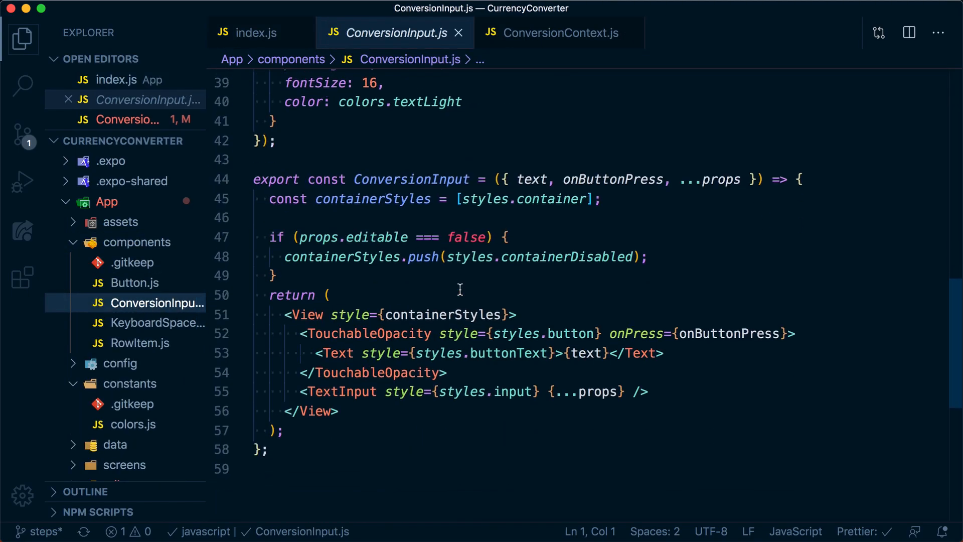
{"action": "left_click", "coordinate": [506, 237]}
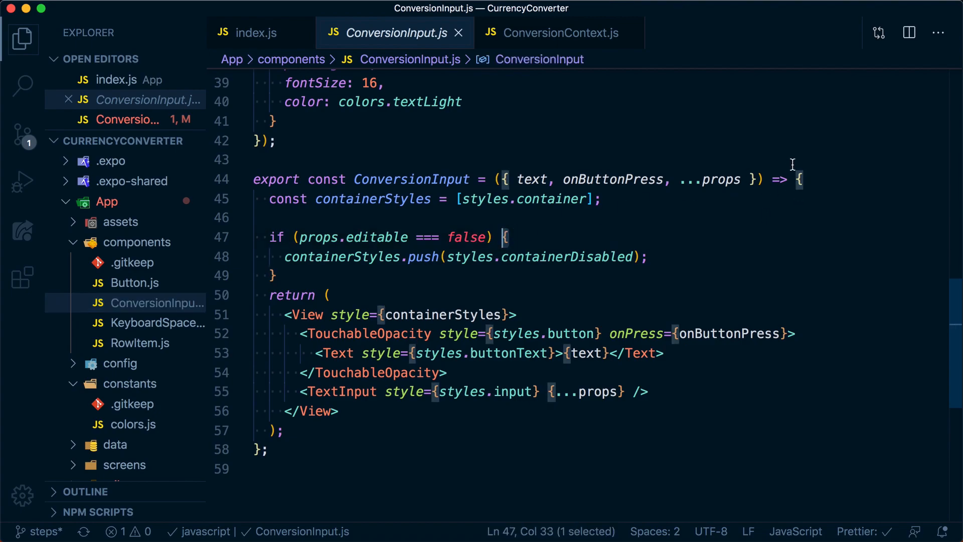
{"action": "left_click", "coordinate": [797, 179]}
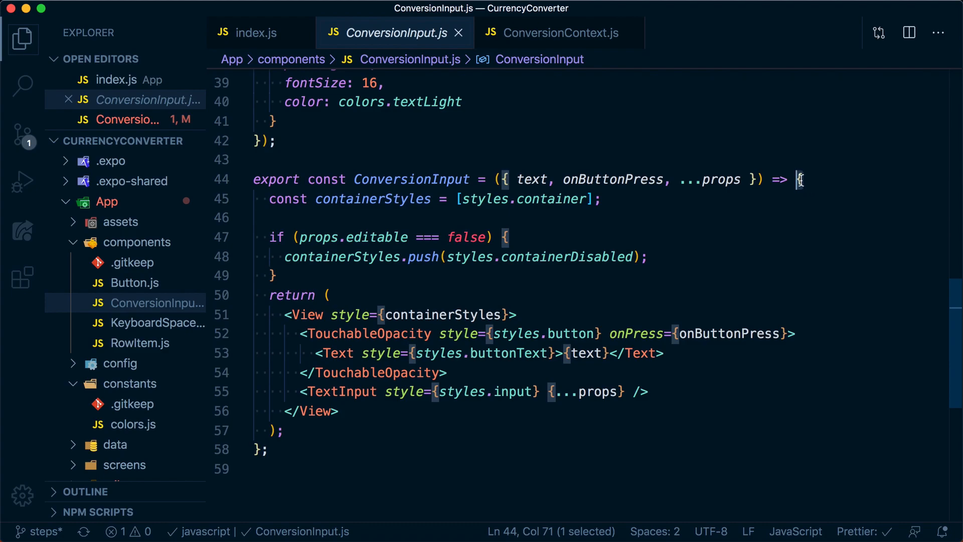
{"action": "mouse_move", "coordinate": [712, 178]}
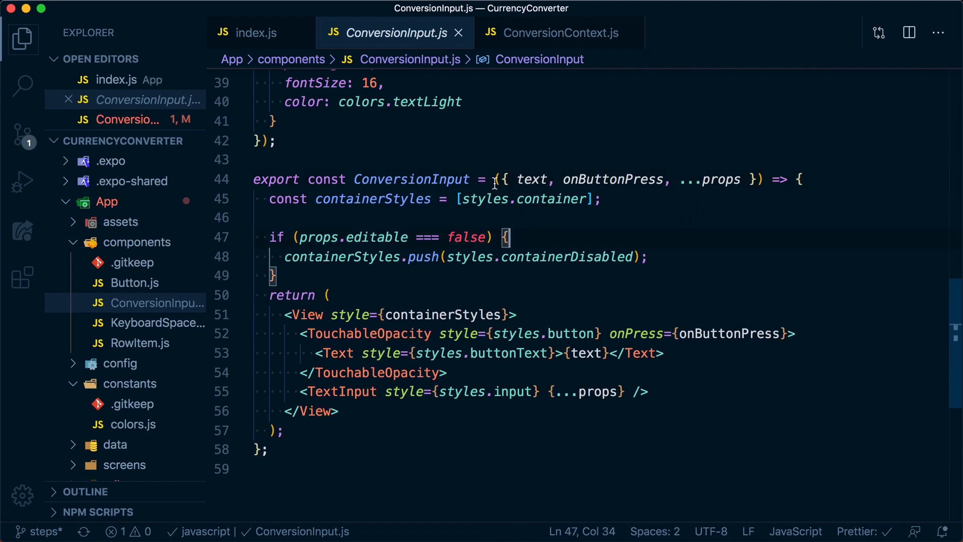
{"action": "left_click", "coordinate": [799, 178]}
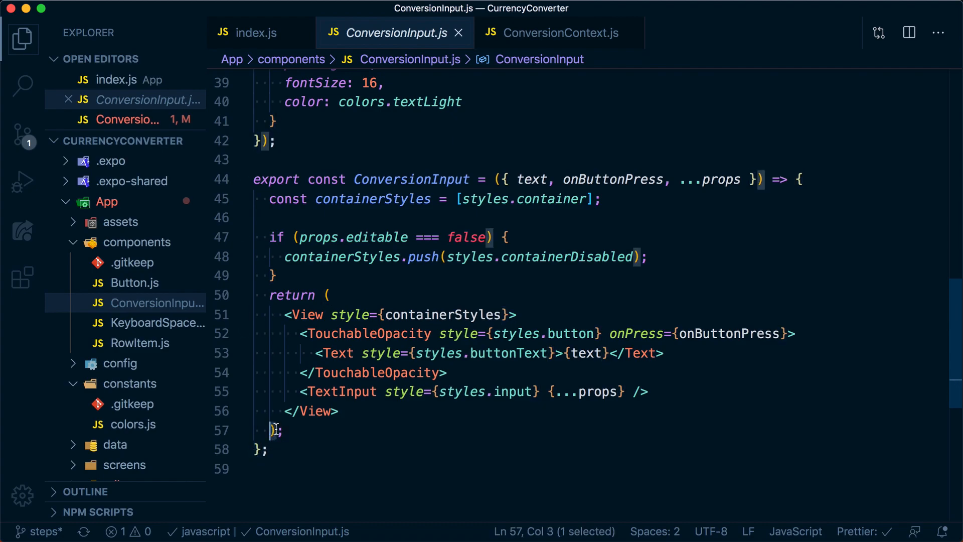
{"action": "left_click", "coordinate": [329, 295]}
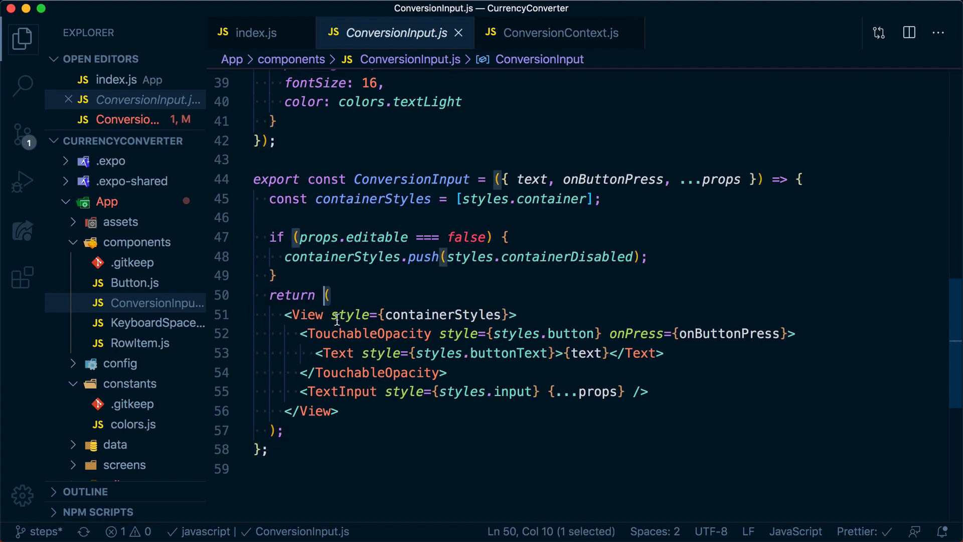
{"action": "mouse_move", "coordinate": [279, 482]}
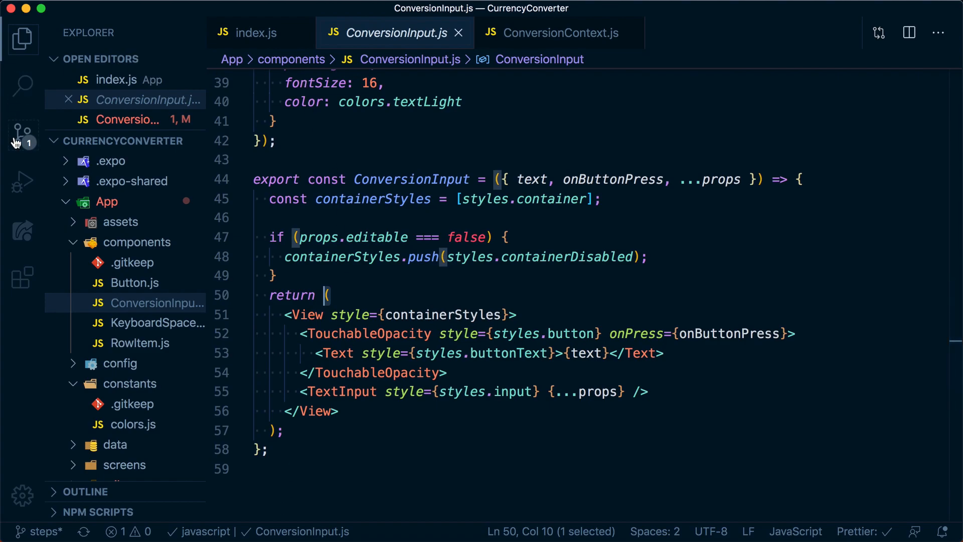
{"action": "left_click", "coordinate": [22, 278]}
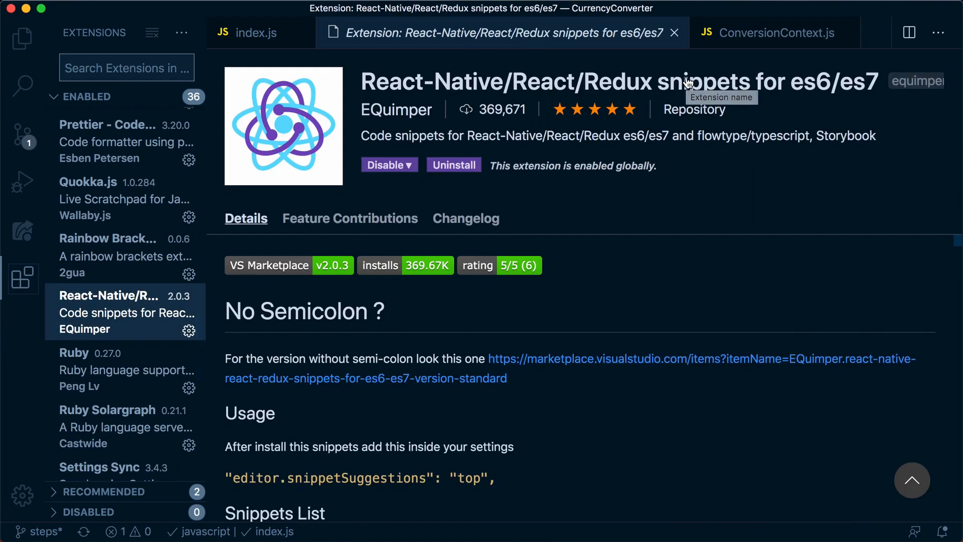
- Try the imr snippet and a react-native import in ConversionContext.js, then undo it
{"action": "left_click", "coordinate": [770, 33]}
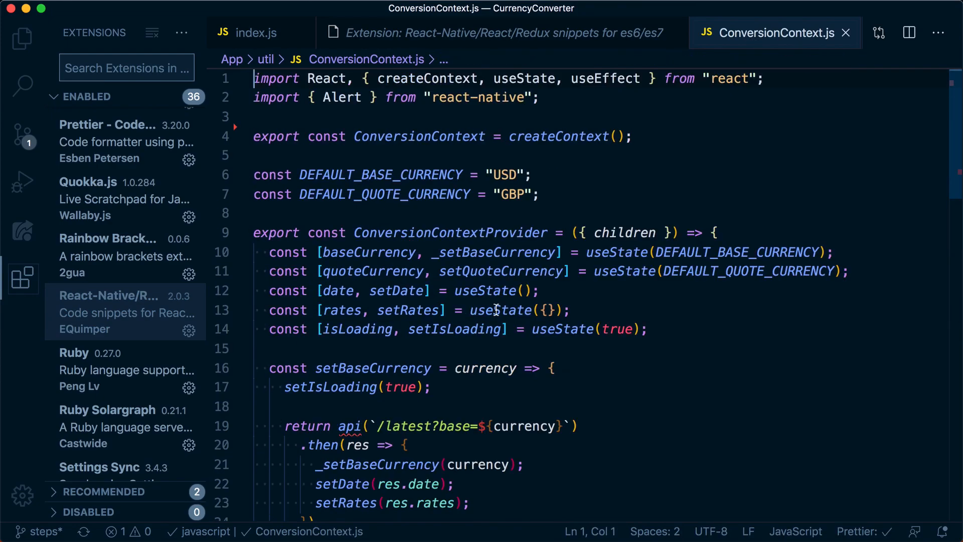
{"action": "type", "text": "imr"}
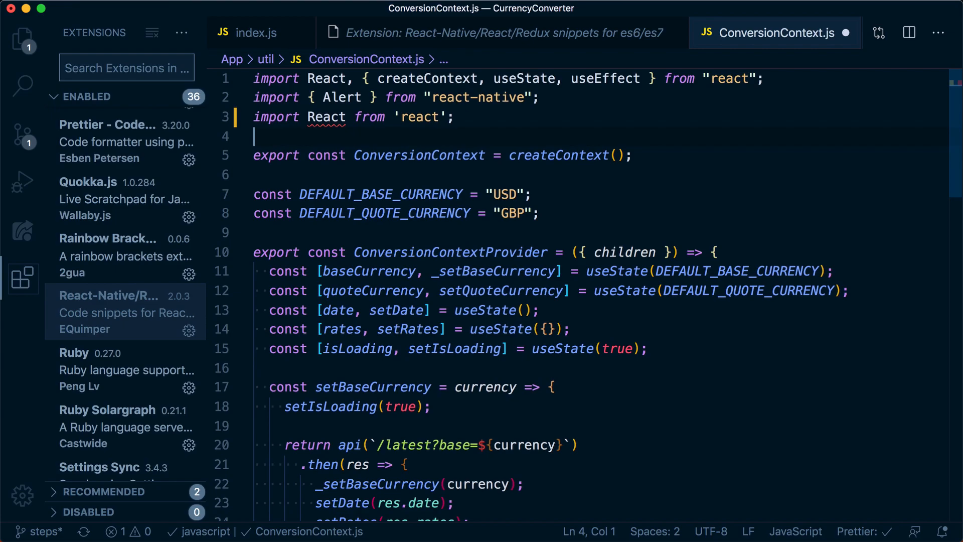
{"action": "type", "text": "import { Ale } from 'react-native';"}
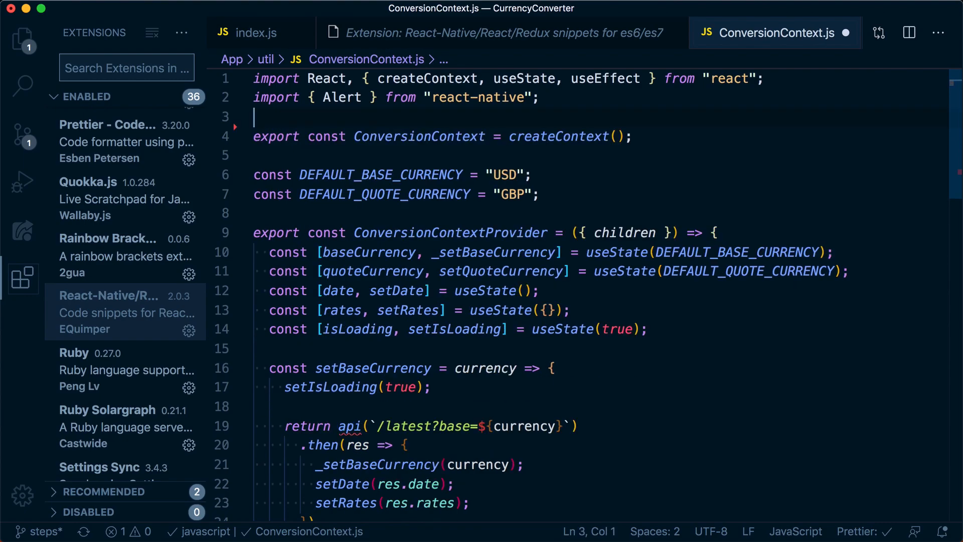
{"action": "mouse_move", "coordinate": [397, 386]}
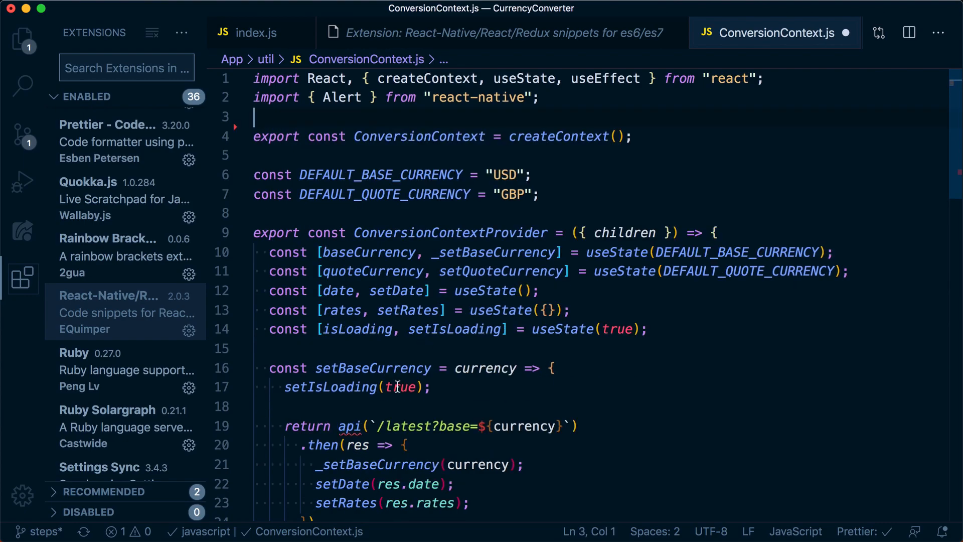
{"action": "scroll", "scroll_direction": "down", "scroll_amount": 3}
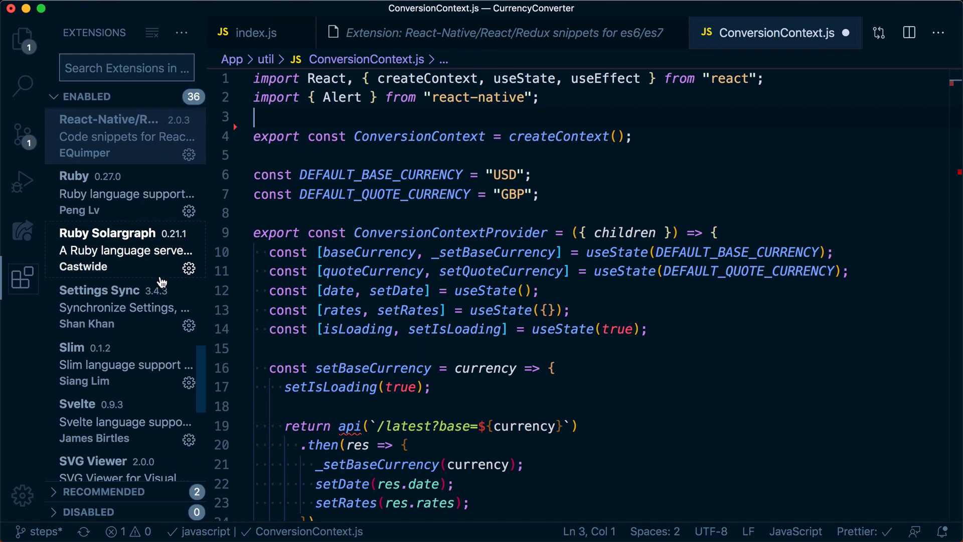
{"action": "scroll", "scroll_direction": "down", "scroll_amount": 3}
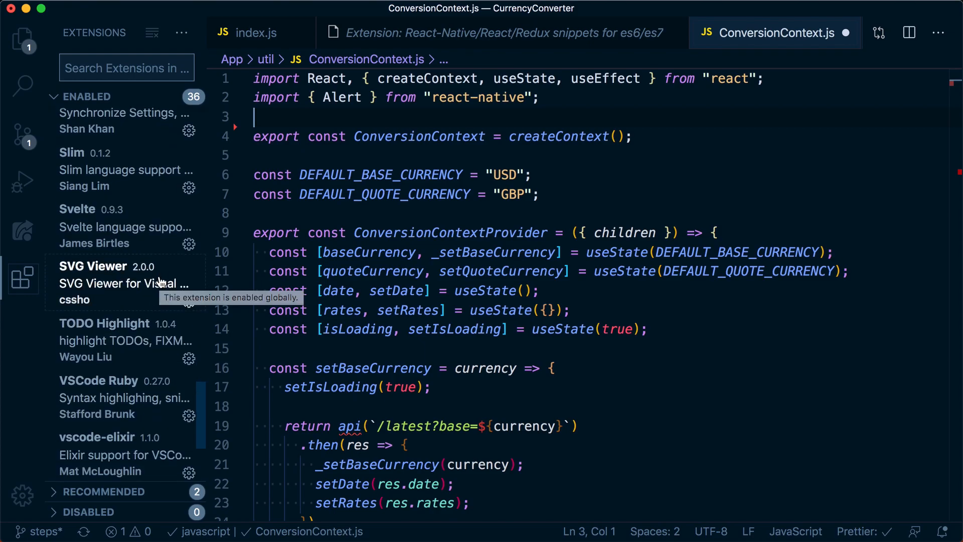
- View the SVG Viewer and TODO Highlight pages, then type a 'TODO:' comment in ConversionContext.js
{"action": "left_click", "coordinate": [110, 277]}
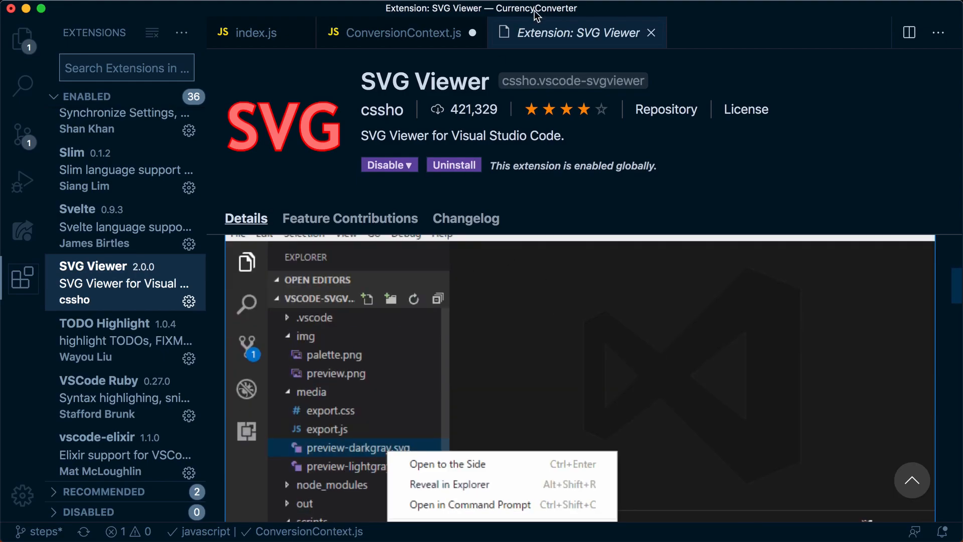
{"action": "left_click", "coordinate": [104, 338]}
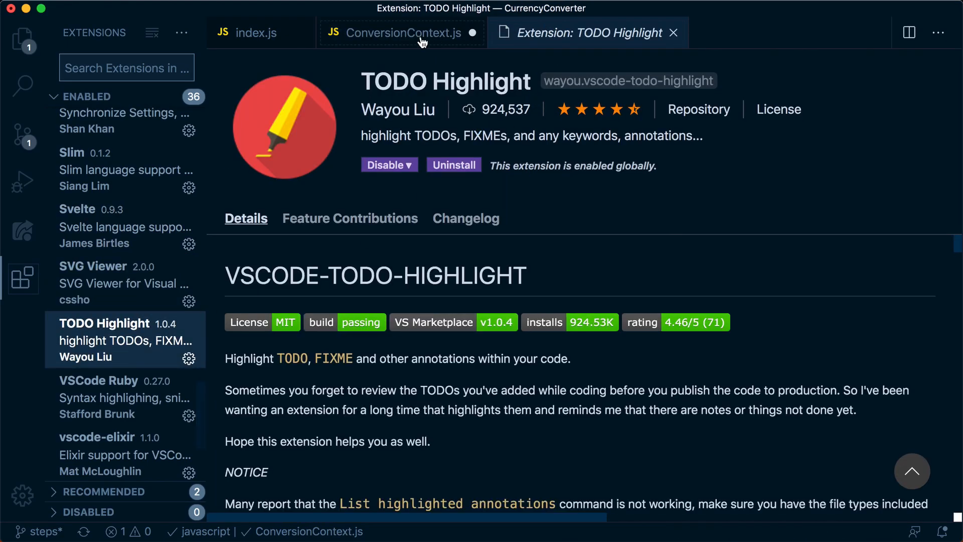
{"action": "left_click", "coordinate": [400, 33]}
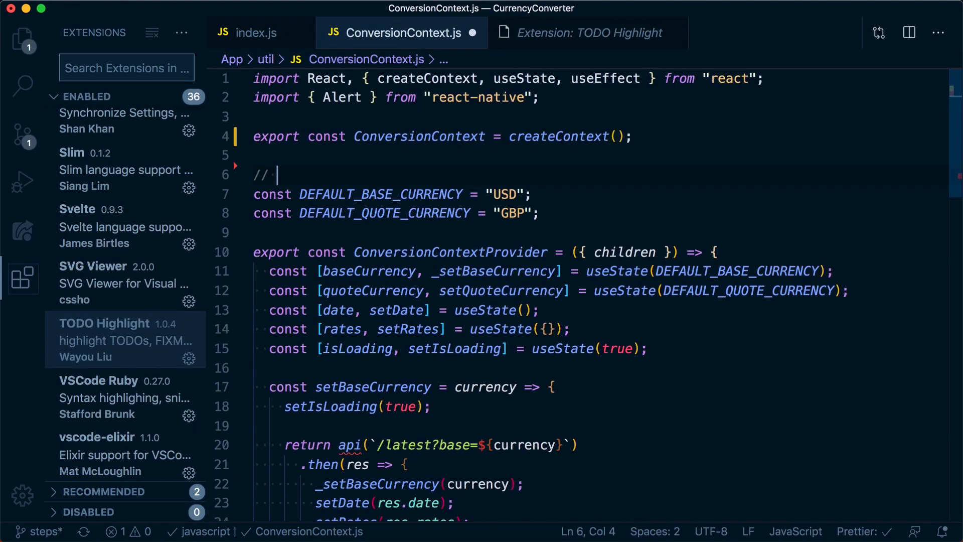
{"action": "type", "text": "TODO:"}
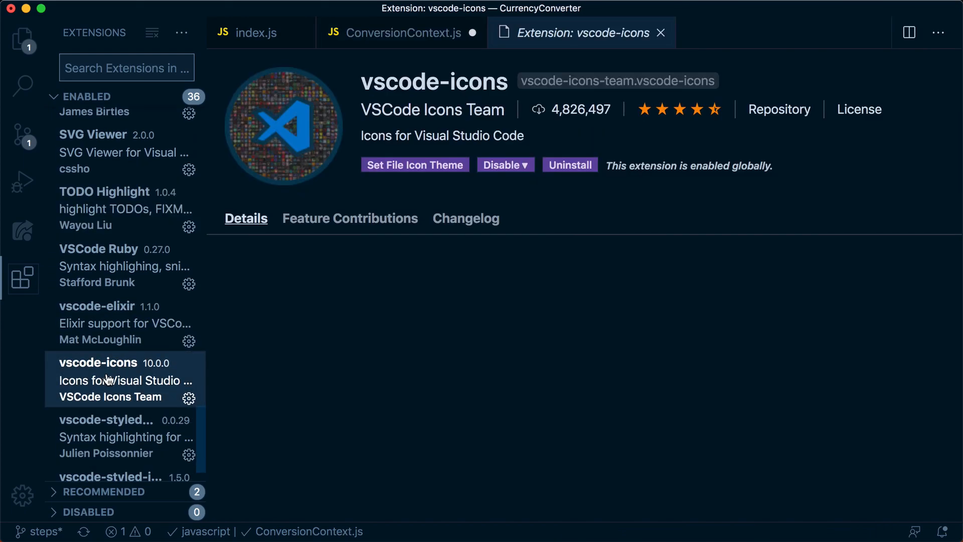
{"action": "left_click", "coordinate": [22, 40]}
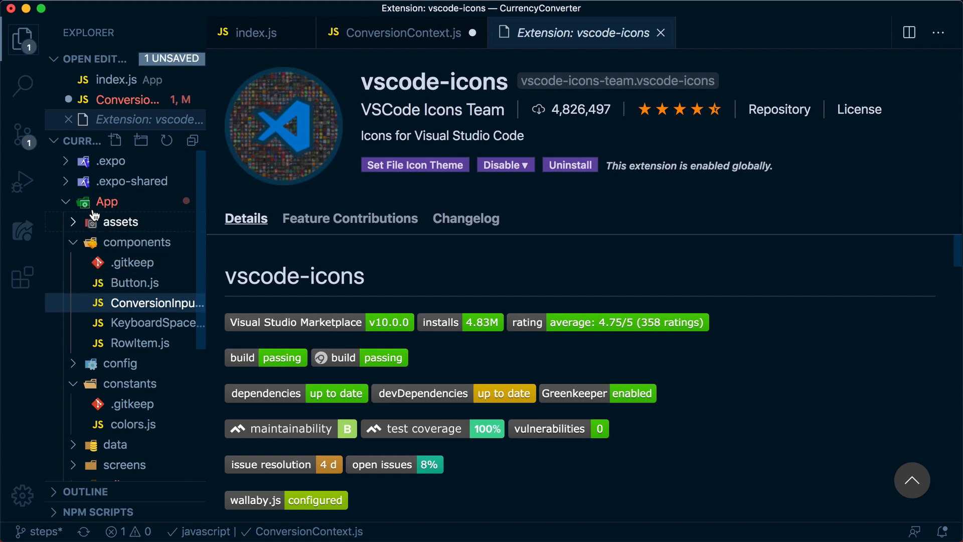
{"action": "mouse_move", "coordinate": [100, 251]}
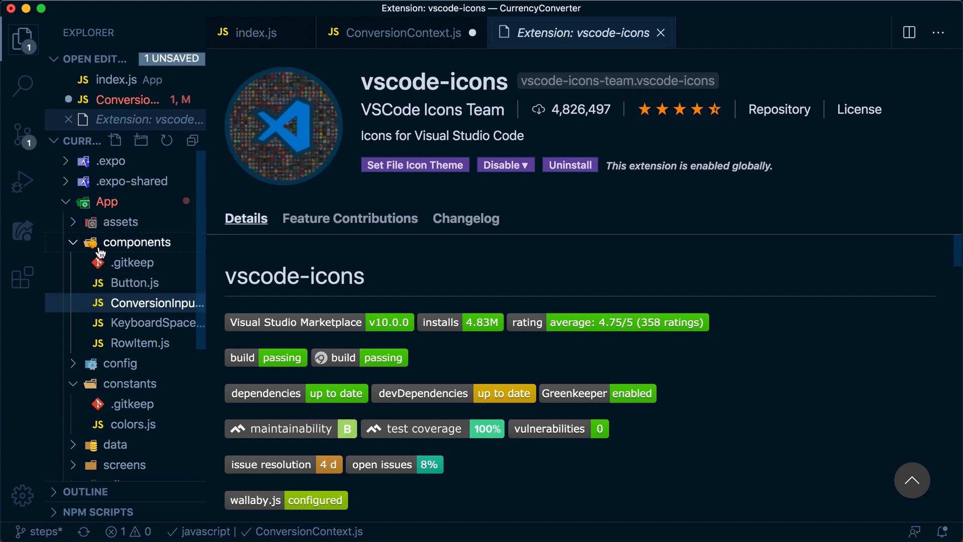
{"action": "scroll", "scroll_direction": "down", "scroll_amount": 3}
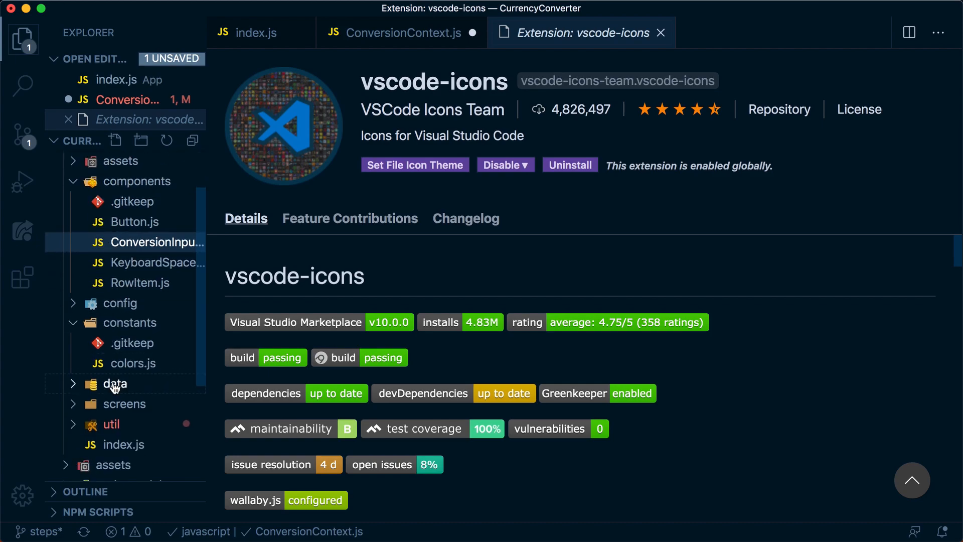
{"action": "left_click", "coordinate": [112, 424]}
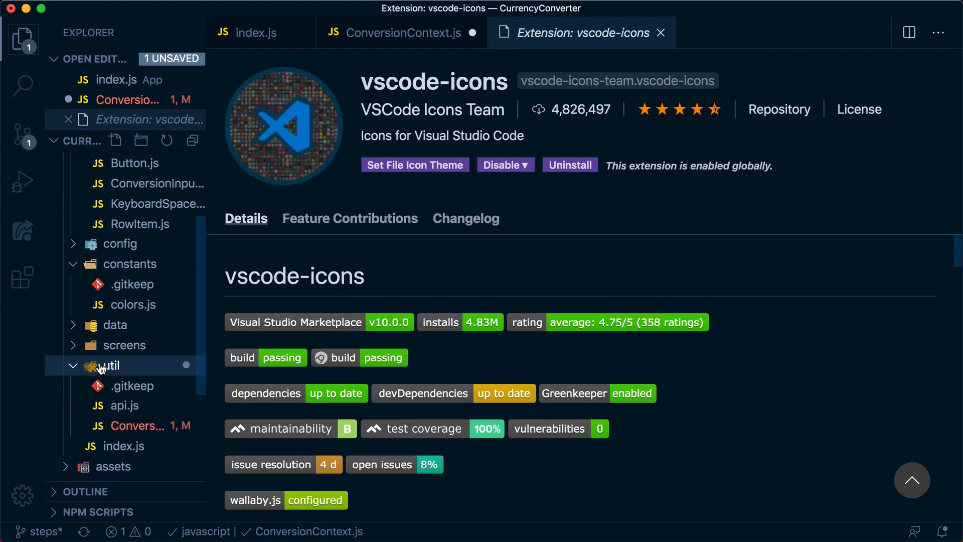
{"action": "mouse_move", "coordinate": [131, 285]}
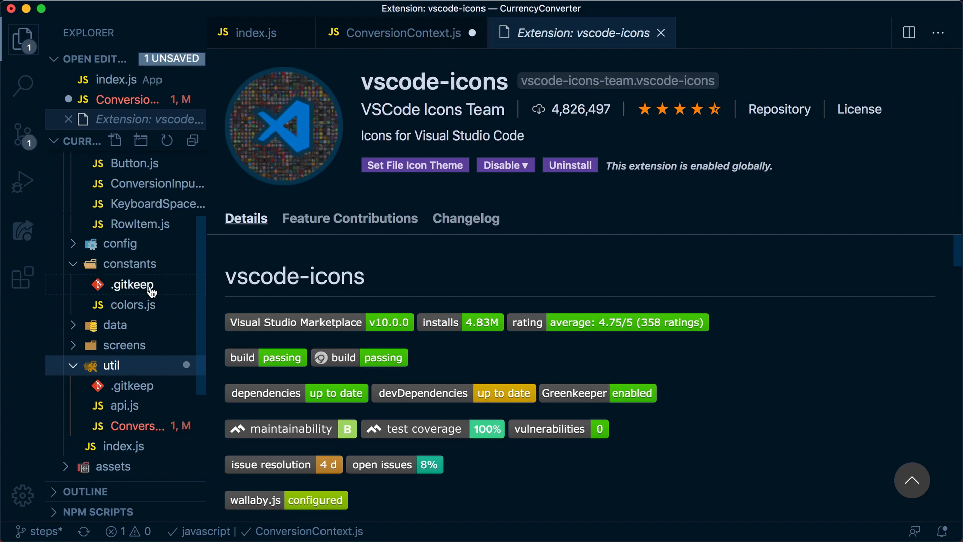
{"action": "left_click", "coordinate": [22, 277]}
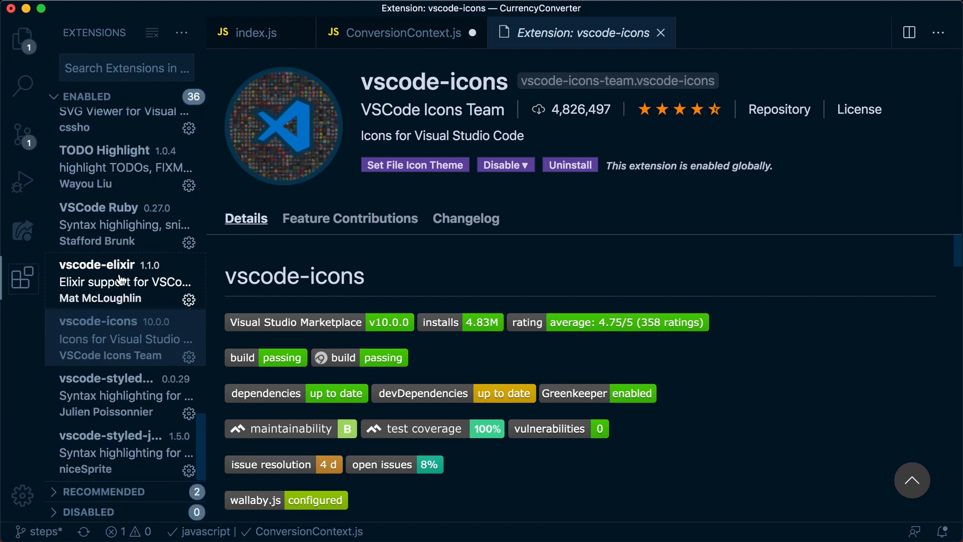
- Browse vscode-styled-components, then close its page, ConversionContext.js and index.js
{"action": "left_click", "coordinate": [110, 395]}
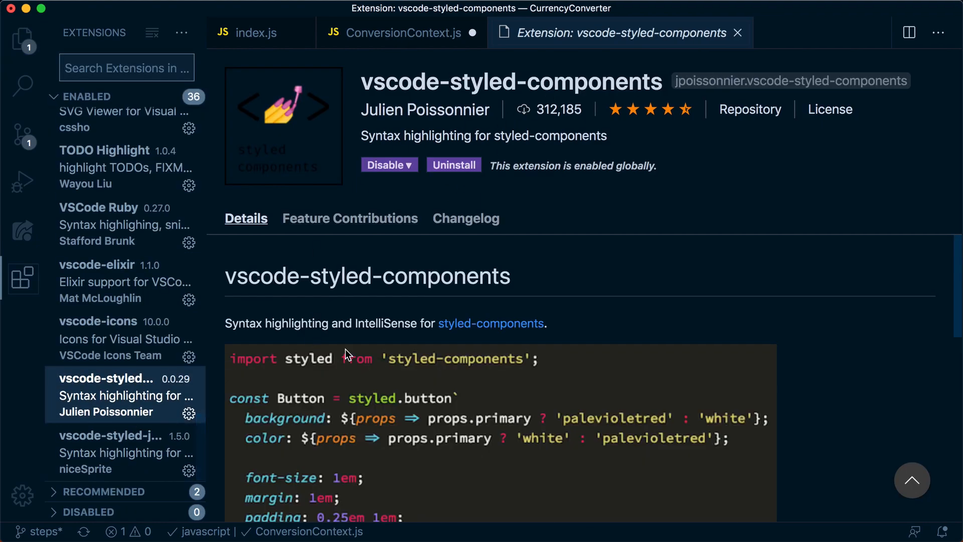
{"action": "scroll", "scroll_direction": "down", "scroll_amount": 3}
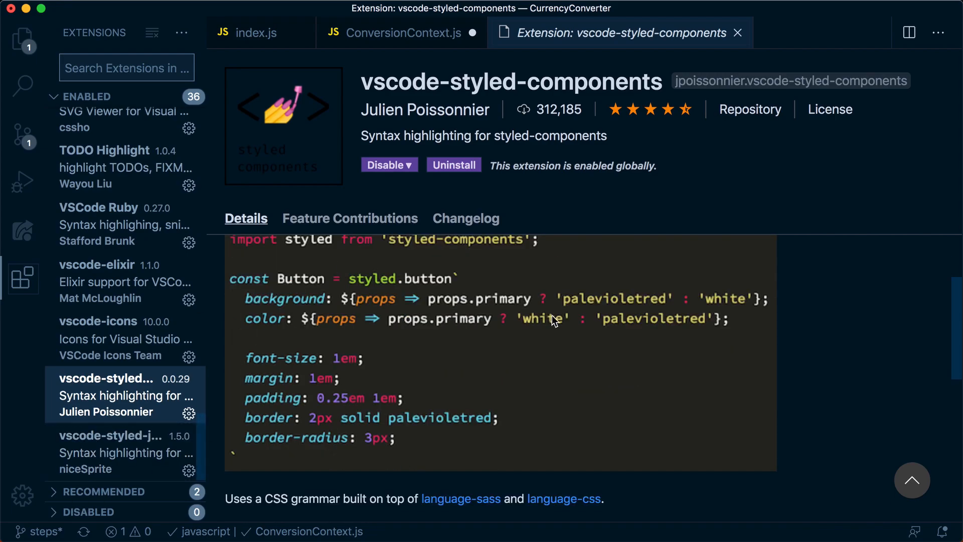
{"action": "left_click", "coordinate": [400, 33]}
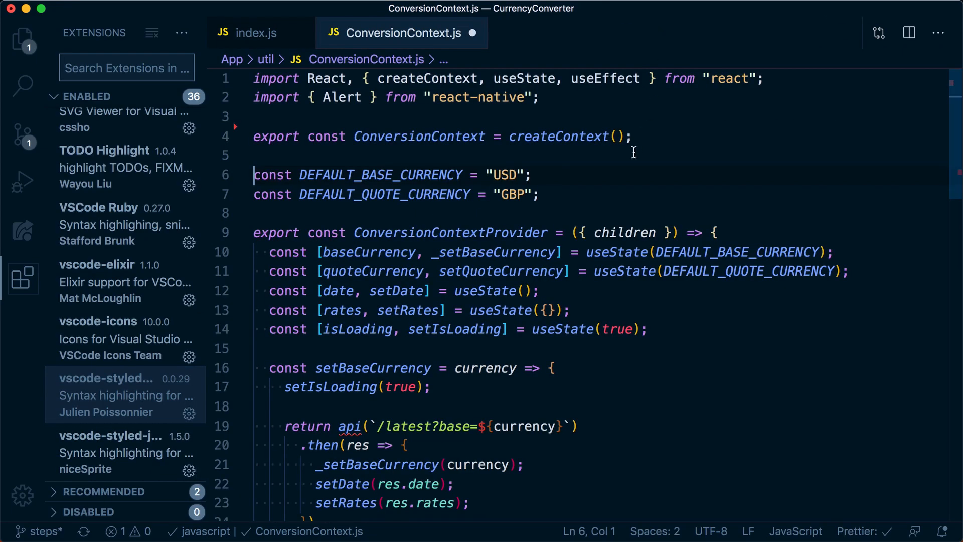
{"action": "left_click", "coordinate": [255, 32]}
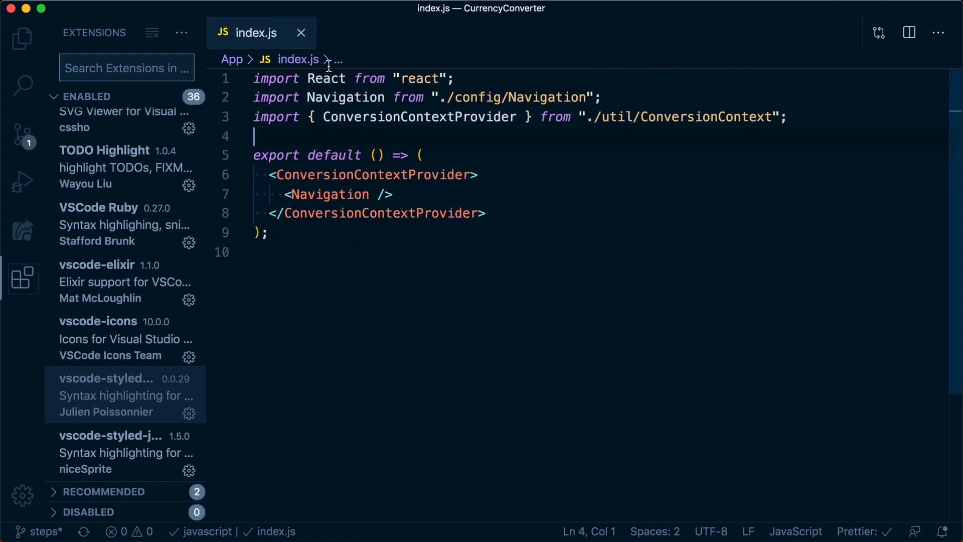
{"action": "left_click", "coordinate": [301, 33]}
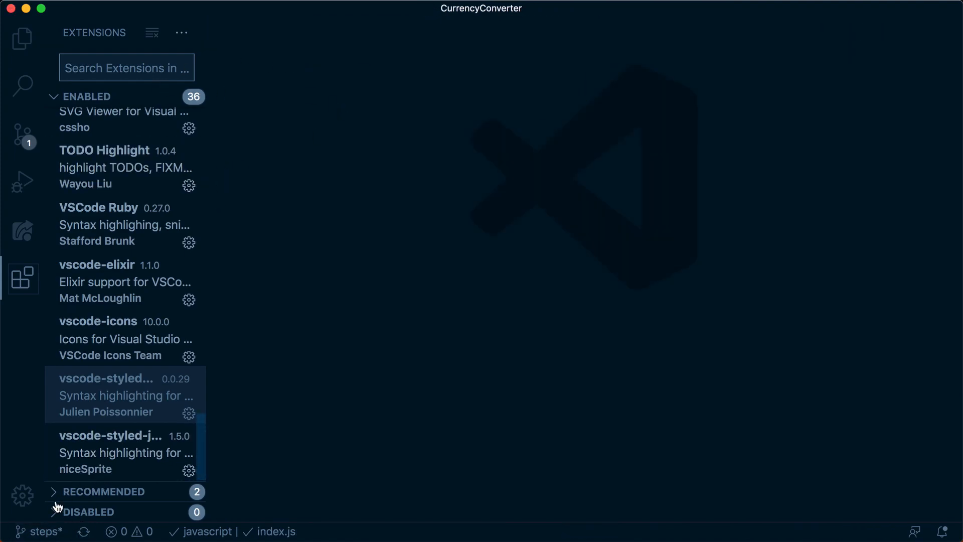
- Review the 'lg' console.log snippet in javascript.json, then type lg in index.js
{"action": "left_click", "coordinate": [22, 495]}
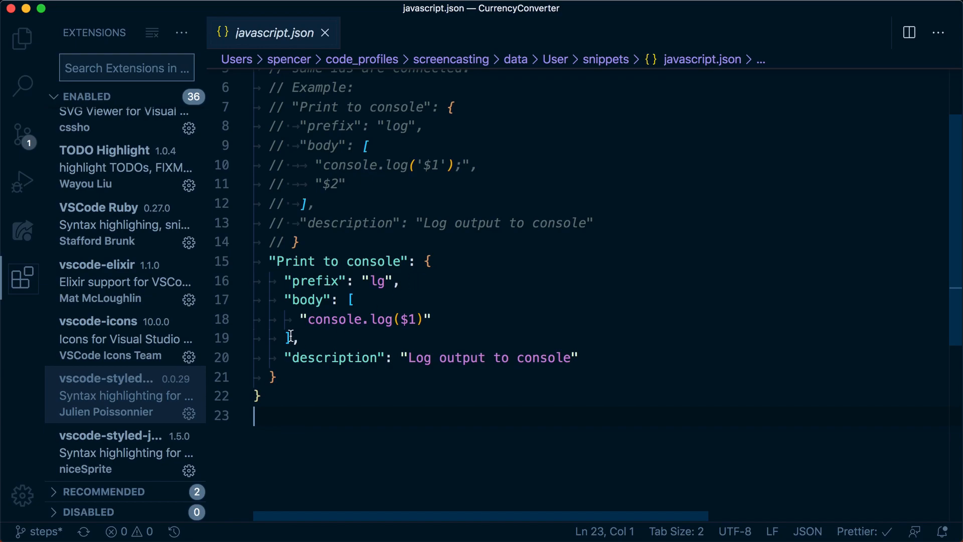
{"action": "double_click", "coordinate": [377, 281]}
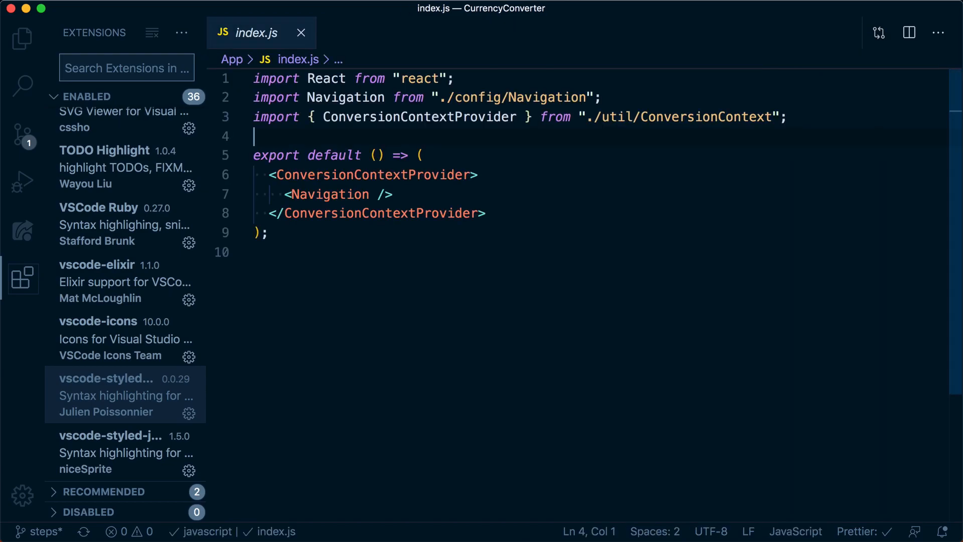
{"action": "type", "text": "lg"}
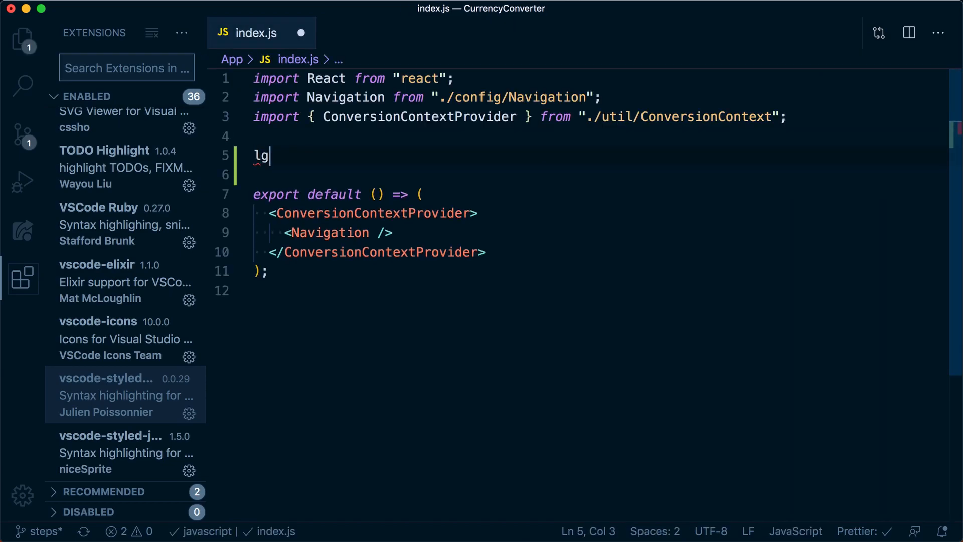